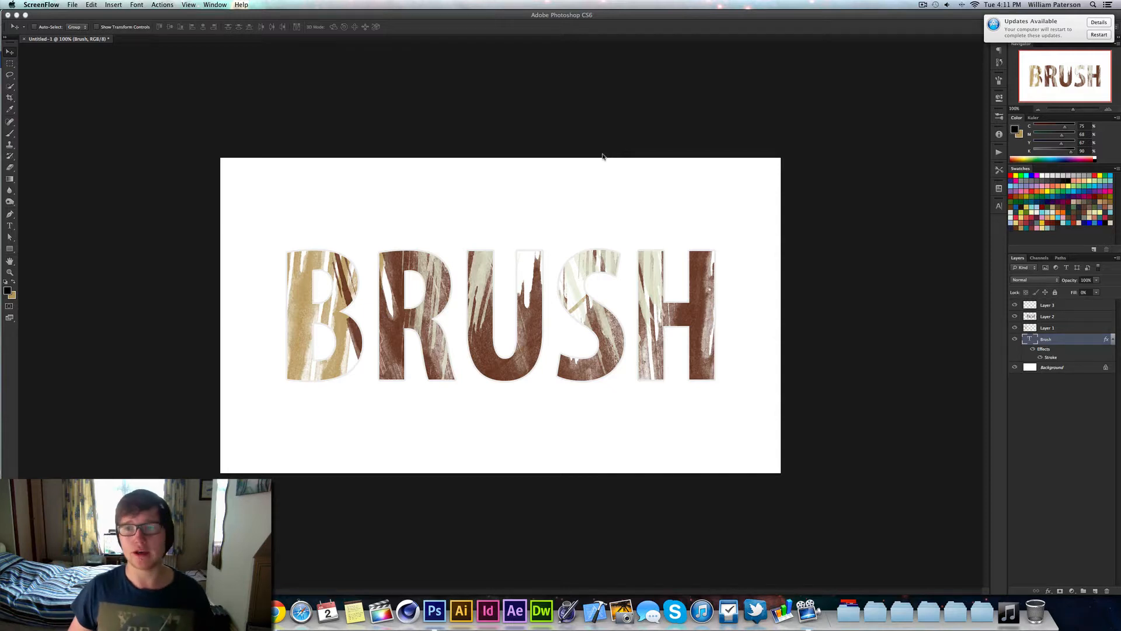
pyautogui.moveTo(919, 278)
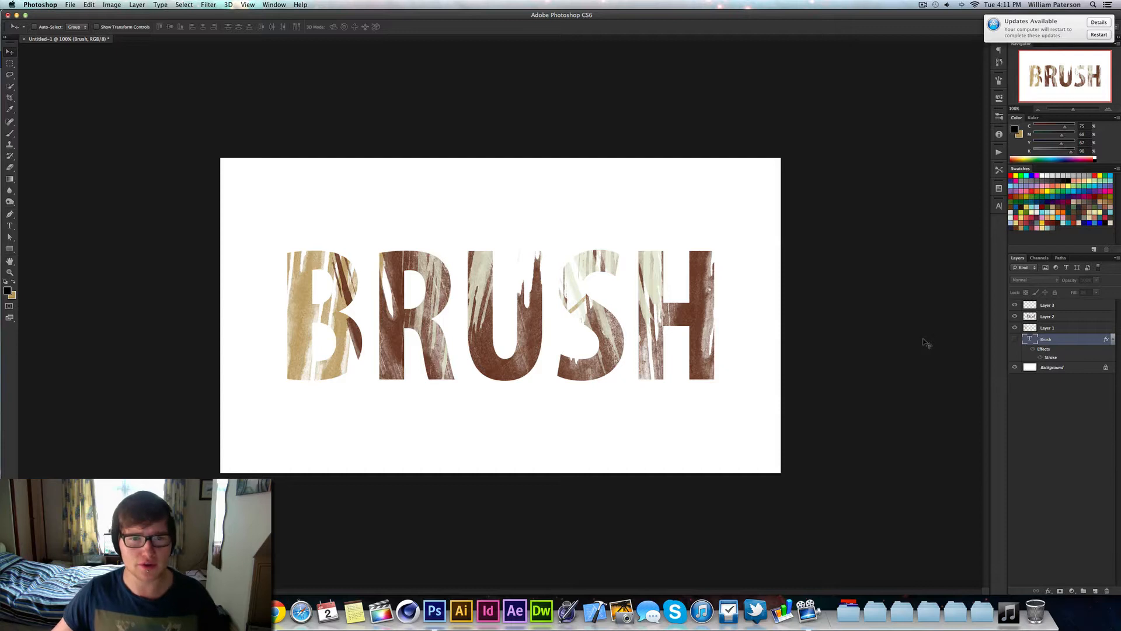
pyautogui.moveTo(732, 274)
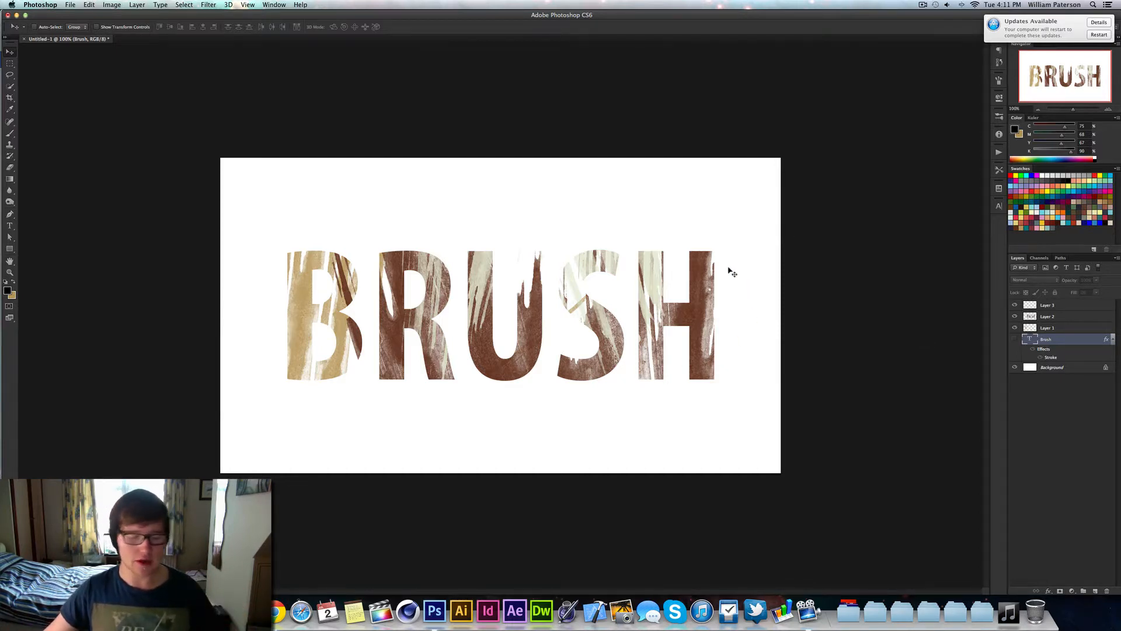
# Create a new white 1280×720 px document at 300 ppi (Untitled-2).
pyautogui.press('cmd+n')
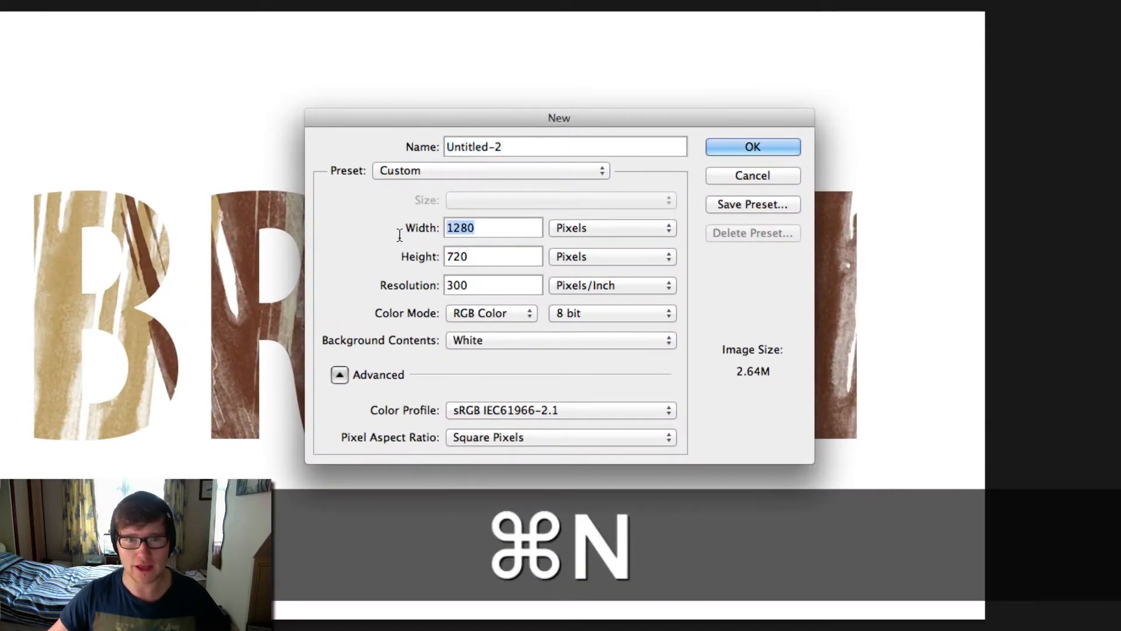
pyautogui.moveTo(533, 250)
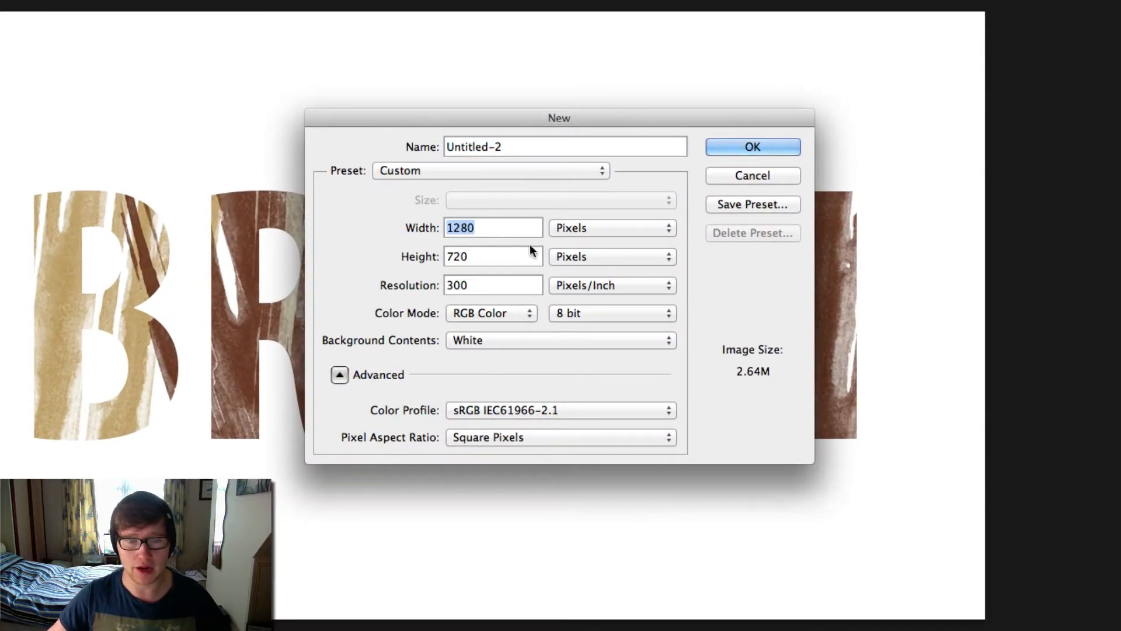
pyautogui.moveTo(480, 272)
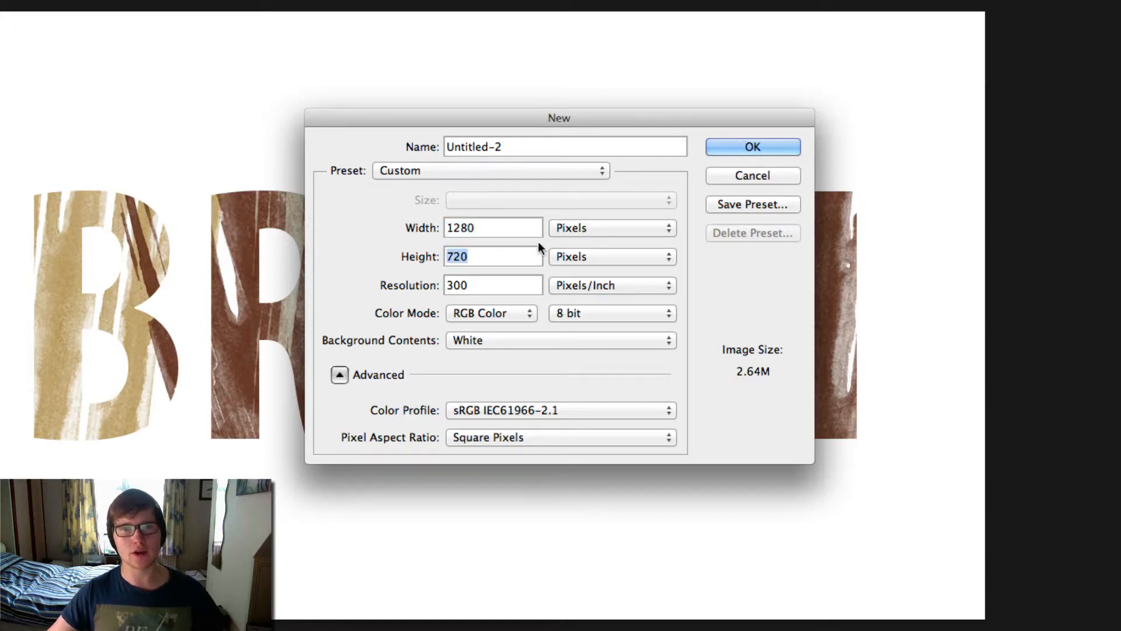
pyautogui.click(751, 147)
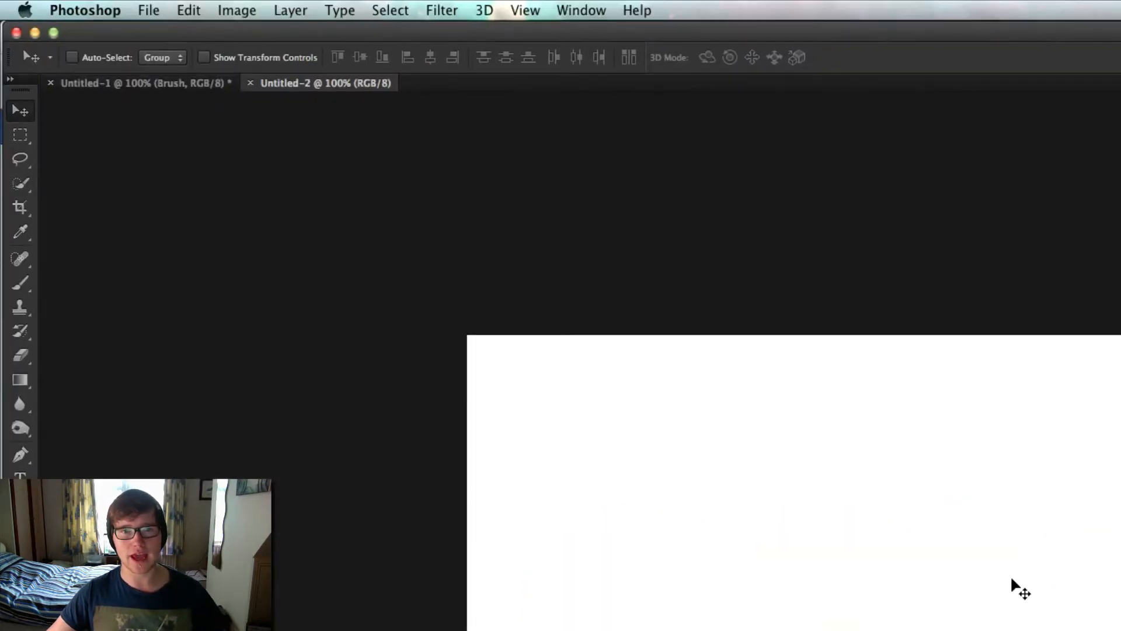
pyautogui.moveTo(529, 77)
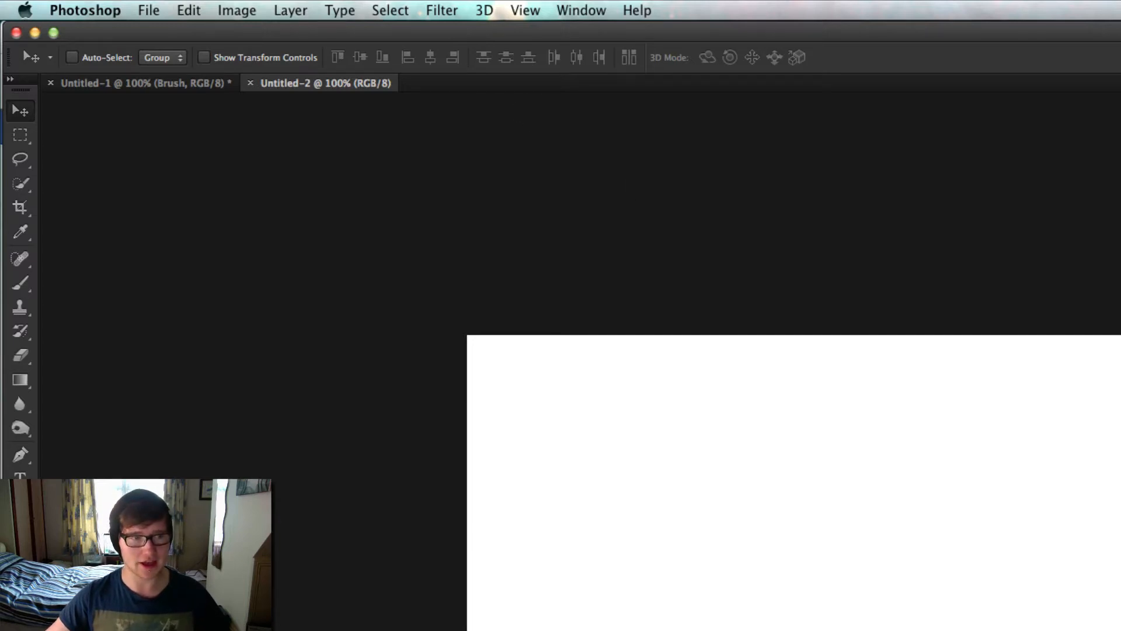
# Type BRUSH in Myriad Pro Bold Condensed black and enlarge it across the canvas.
pyautogui.click(20, 476)
pyautogui.write('brush')
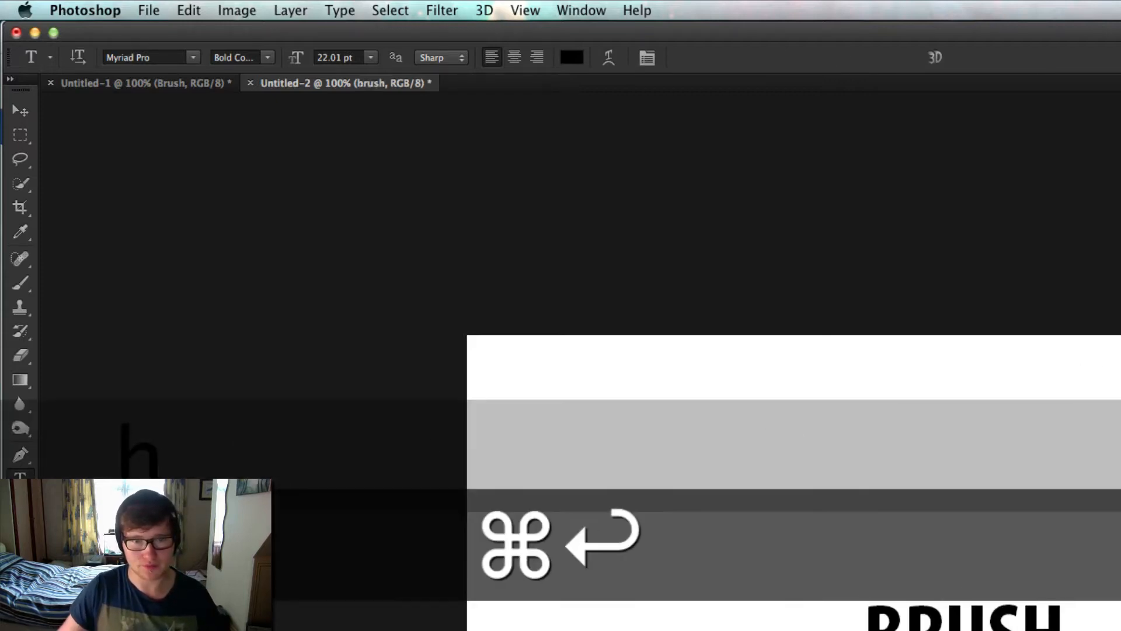
pyautogui.press('cmd+t')
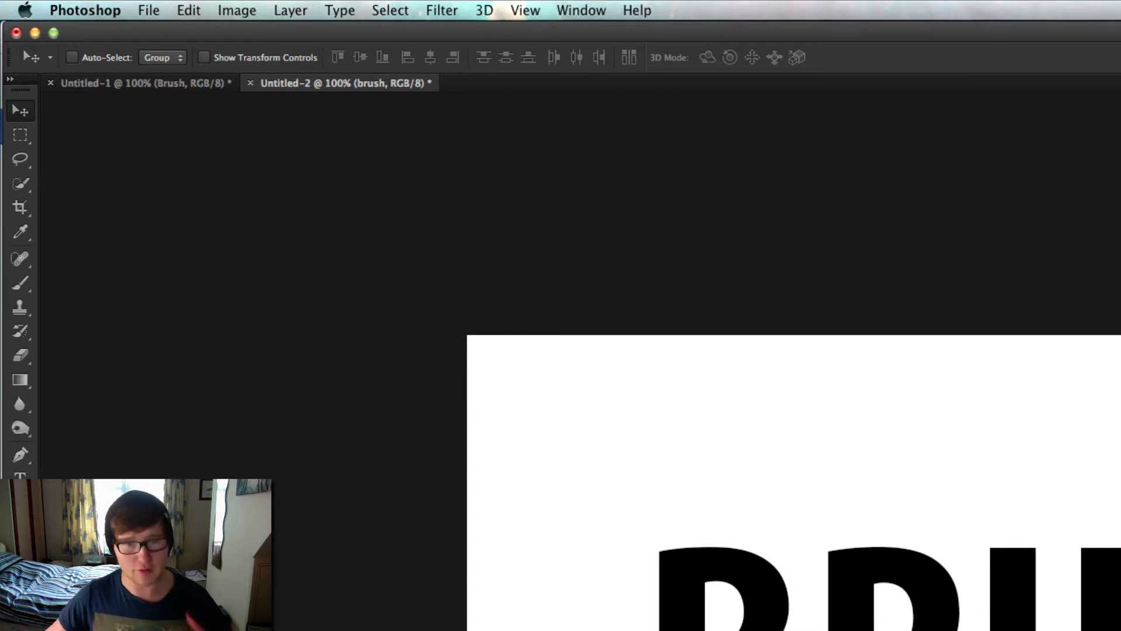
pyautogui.press('cmd+t')
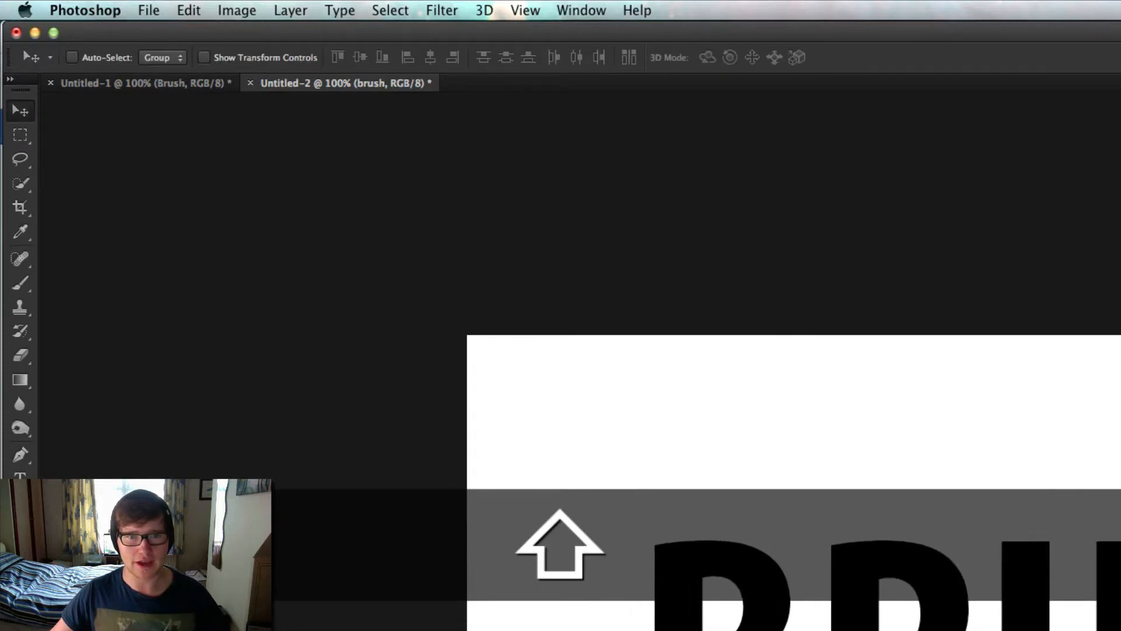
pyautogui.scroll(-3)
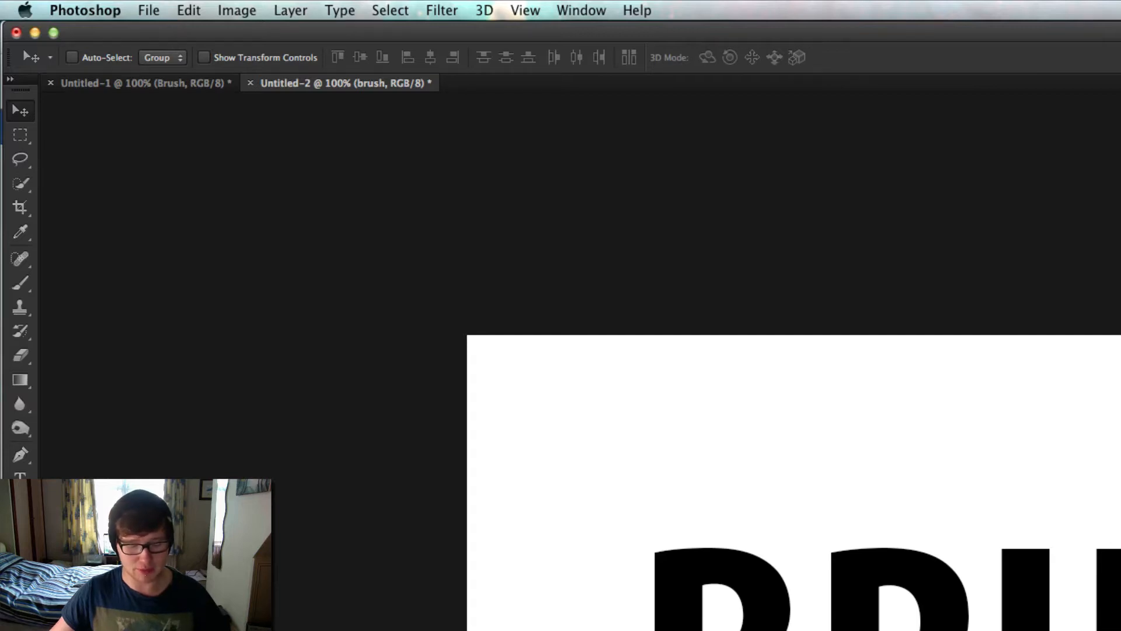
# Align the BRUSH text layer to the canvas centre using a full-canvas selection, then deselect.
pyautogui.press('cmd+a')
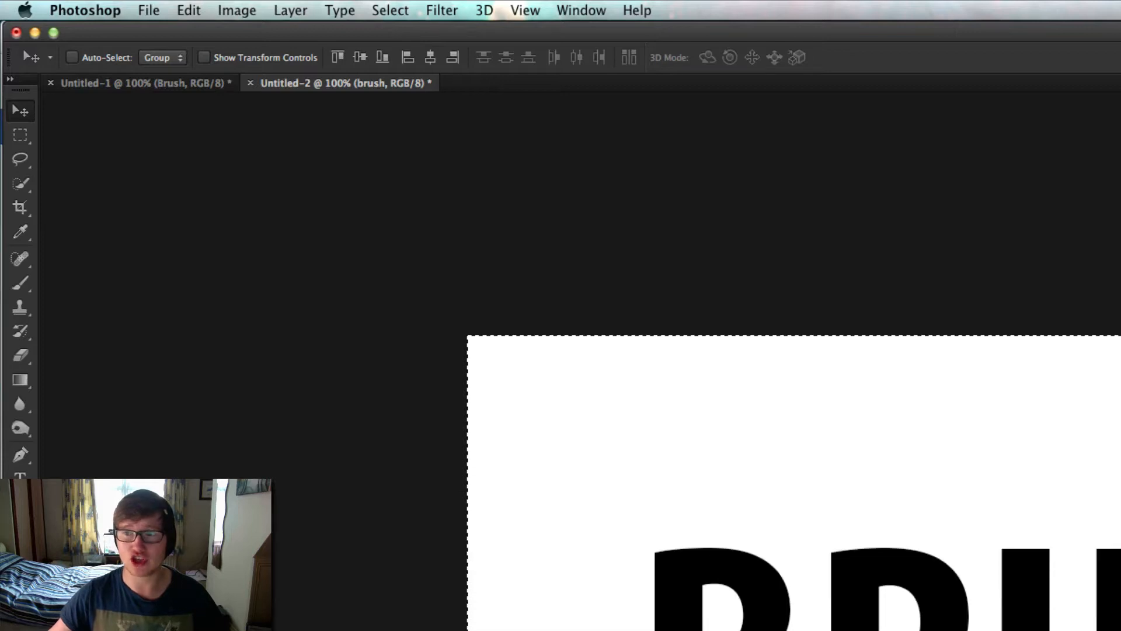
pyautogui.moveTo(628, 309)
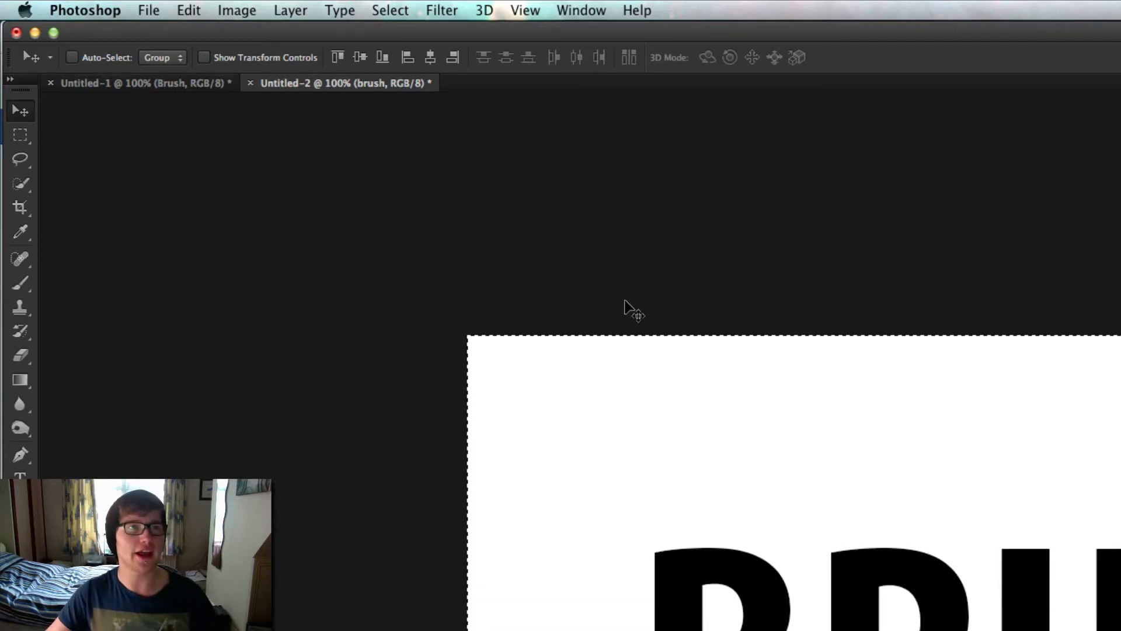
pyautogui.moveTo(372, 58)
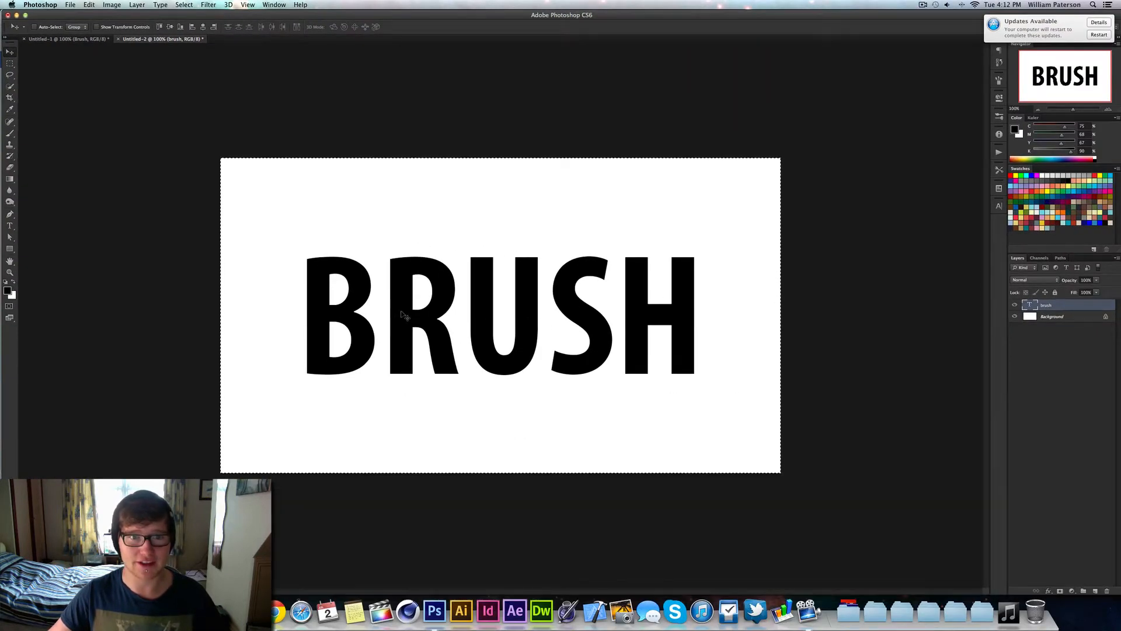
pyautogui.press('cmd+d')
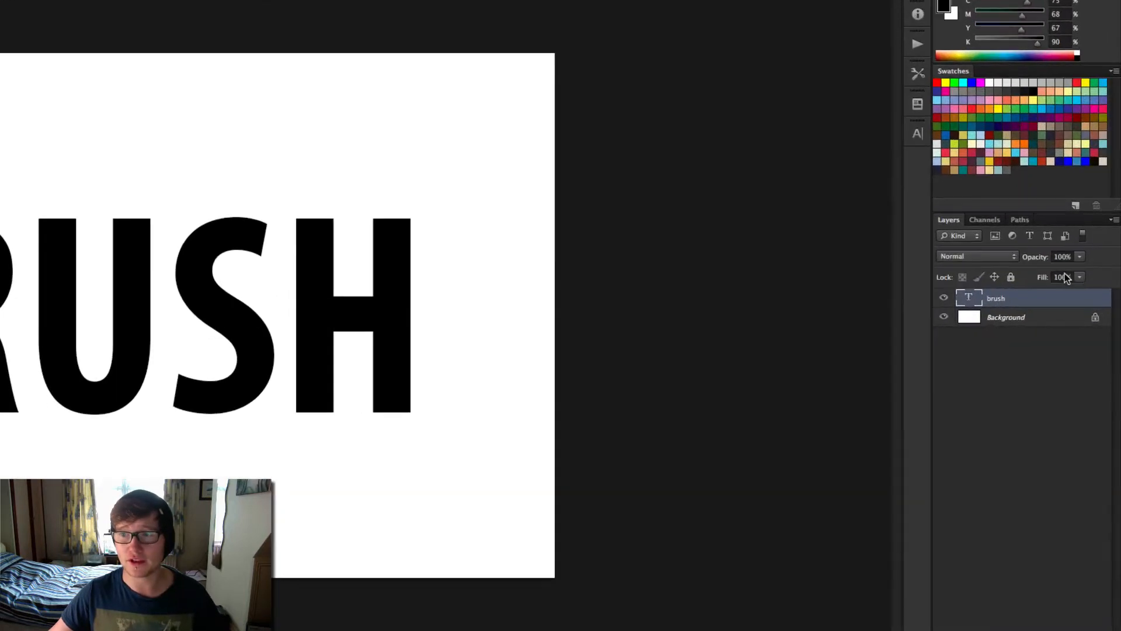
# Set the BRUSH text layer's Fill Opacity to 0% in Blending Options.
pyautogui.click(1077, 276)
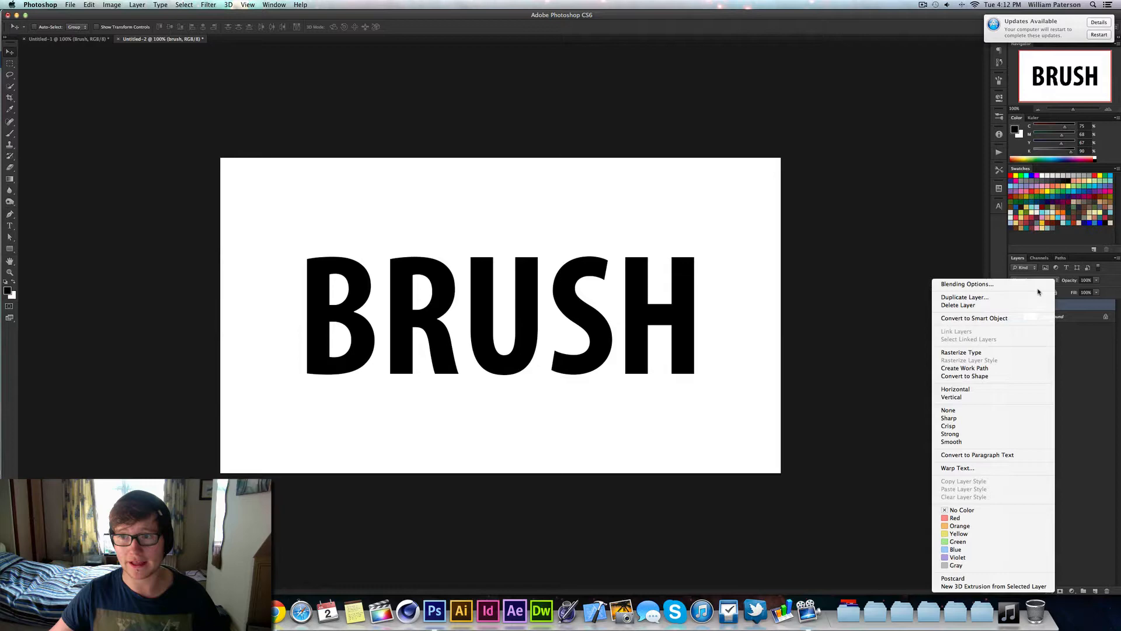
pyautogui.click(966, 284)
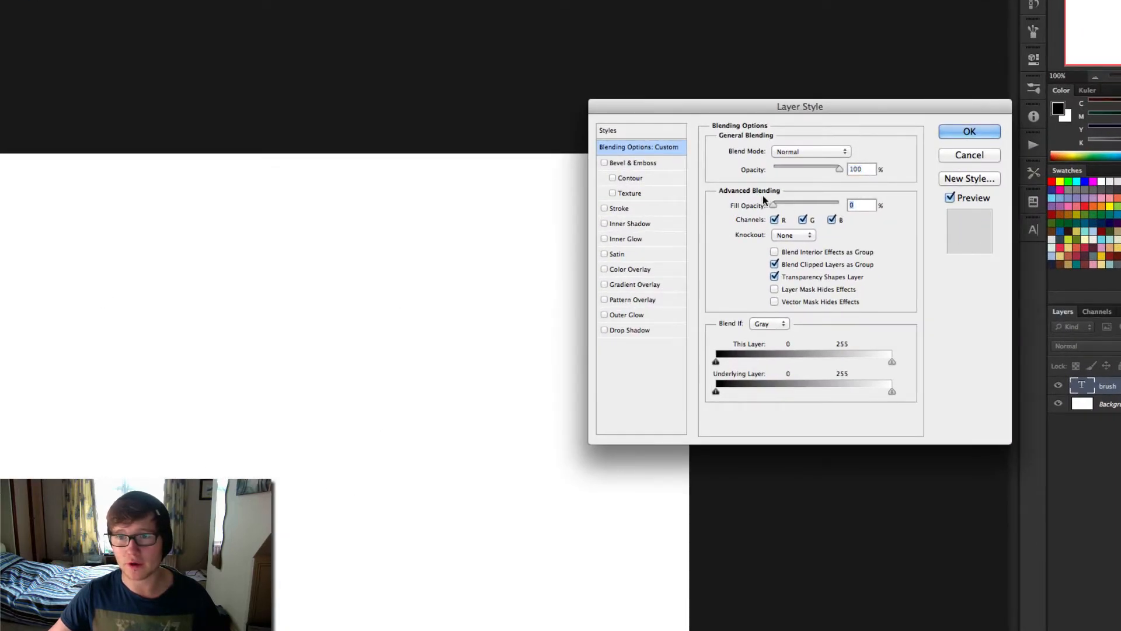
pyautogui.click(969, 130)
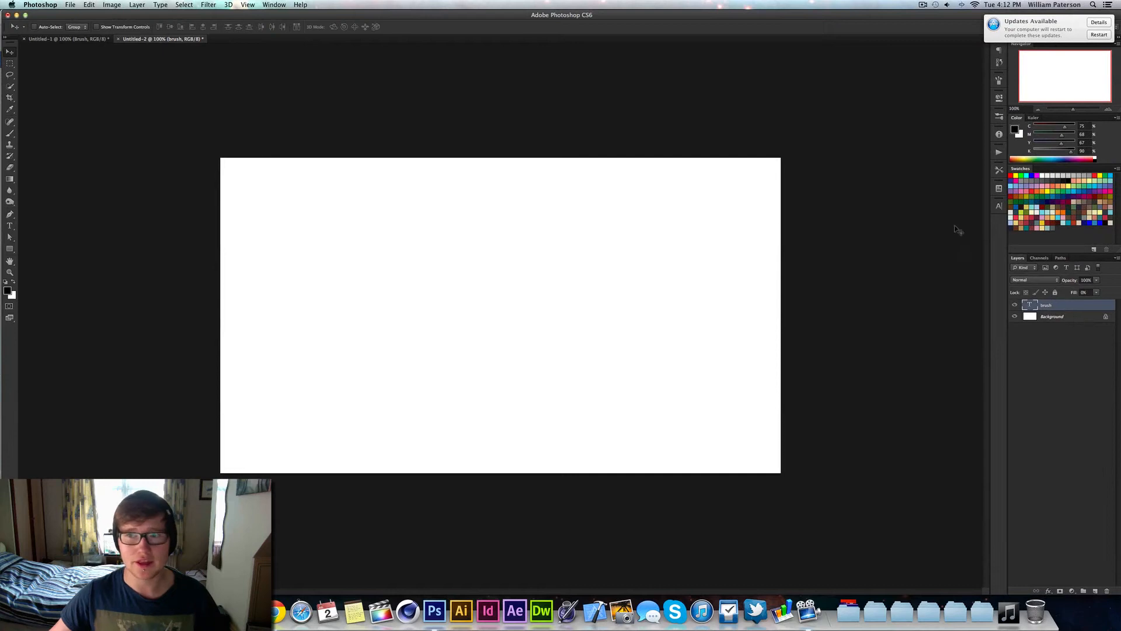
# Load the BRUSH letter outlines as a selection and add a new Layer 1 for texture.
pyautogui.press('cmd')
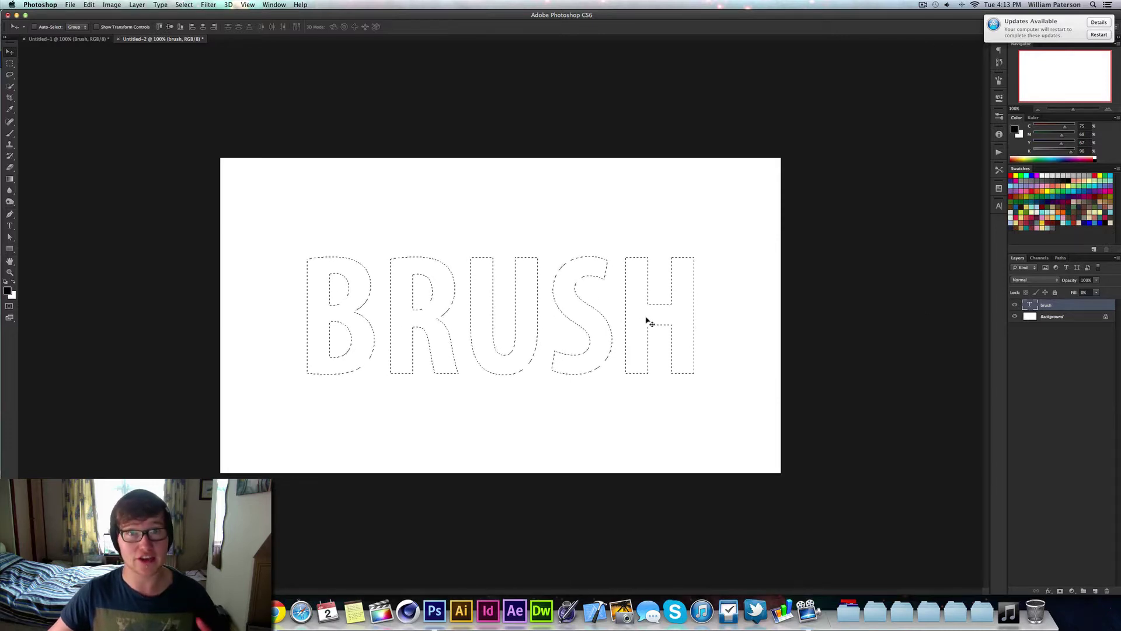
pyautogui.moveTo(758, 301)
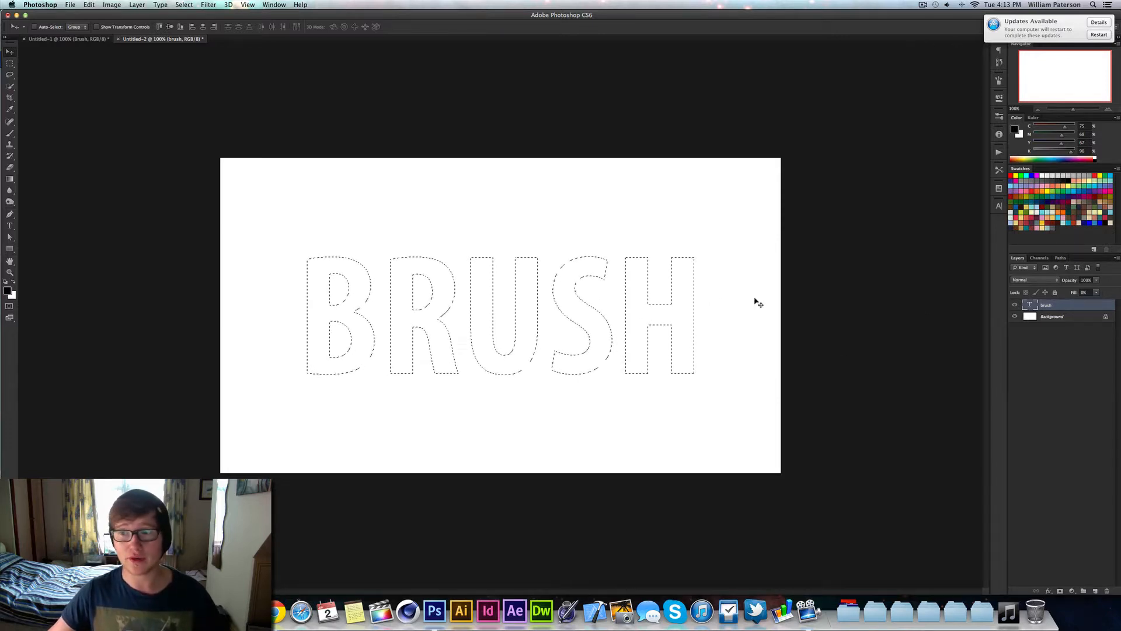
pyautogui.click(1106, 591)
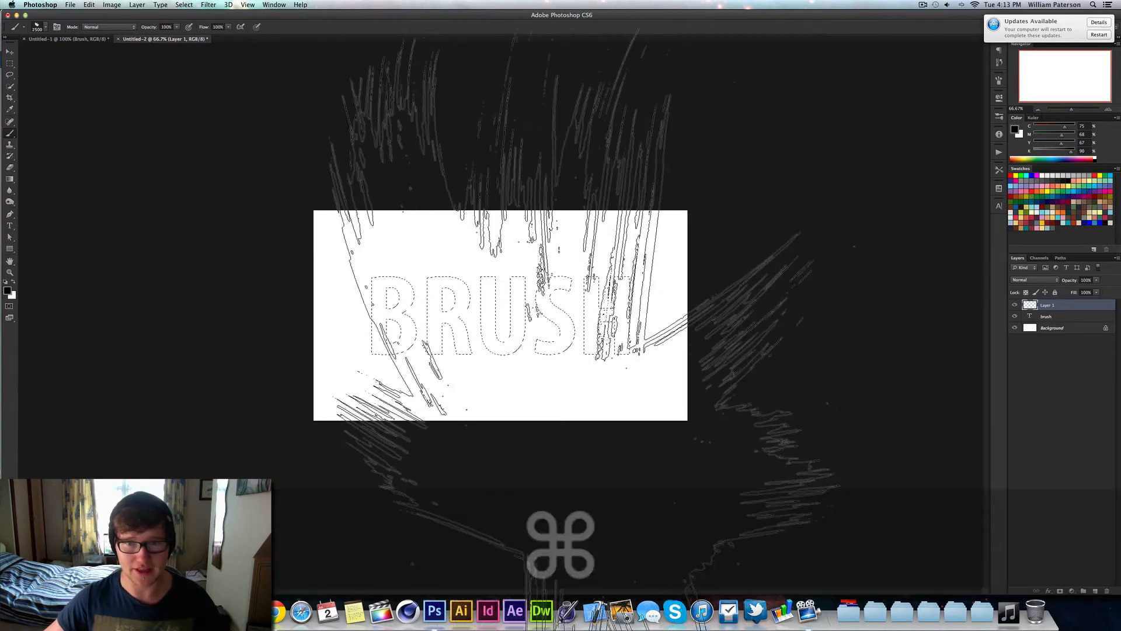
# Undo the grey test brush stamps and rename the empty layer to Brush 1.
pyautogui.press('cmd+z')
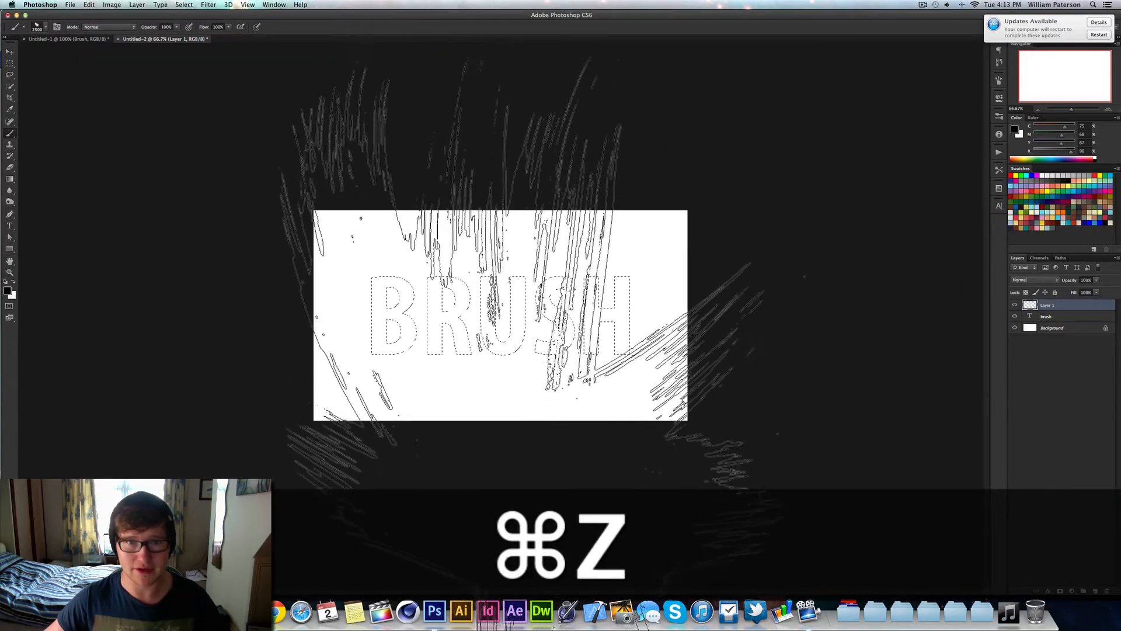
pyautogui.press('cmd+z')
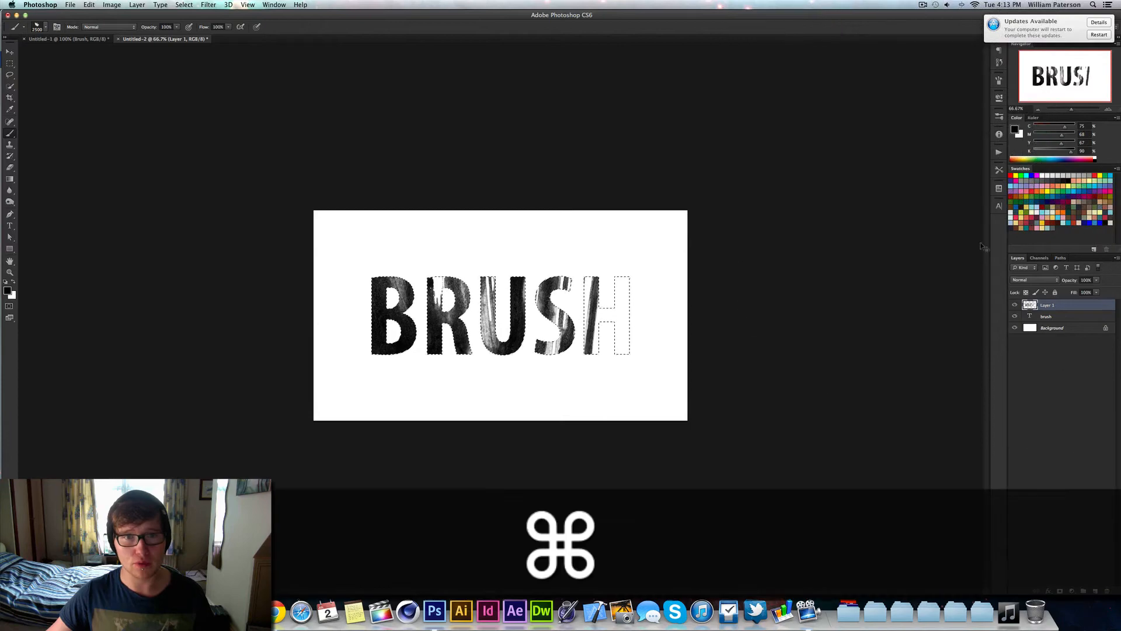
pyautogui.press('cmd+z')
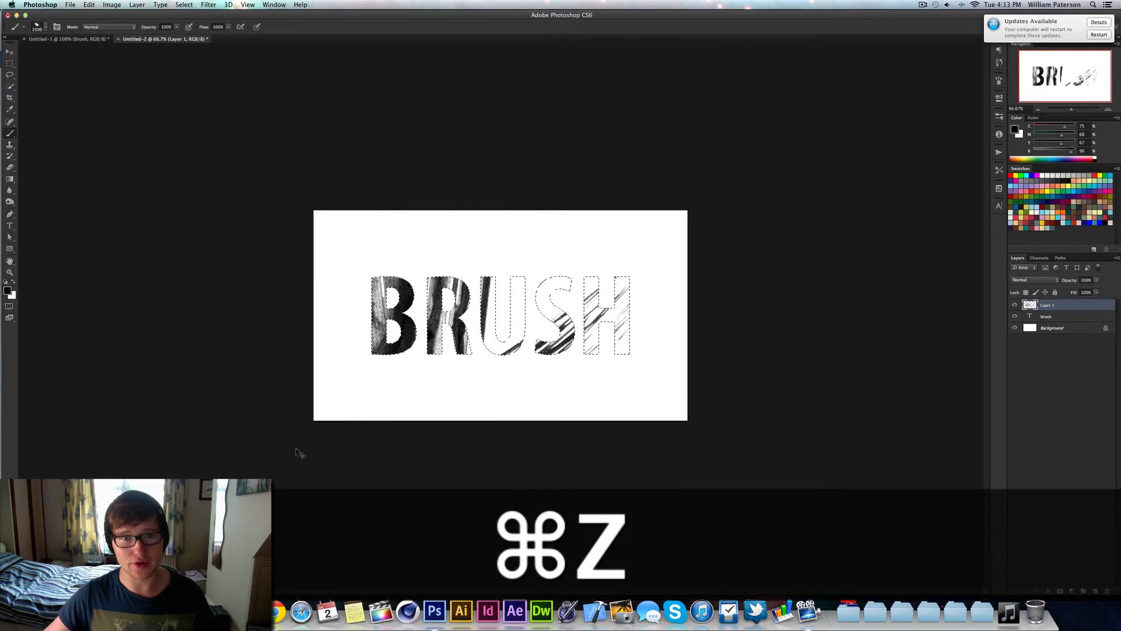
pyautogui.press('cmd+z')
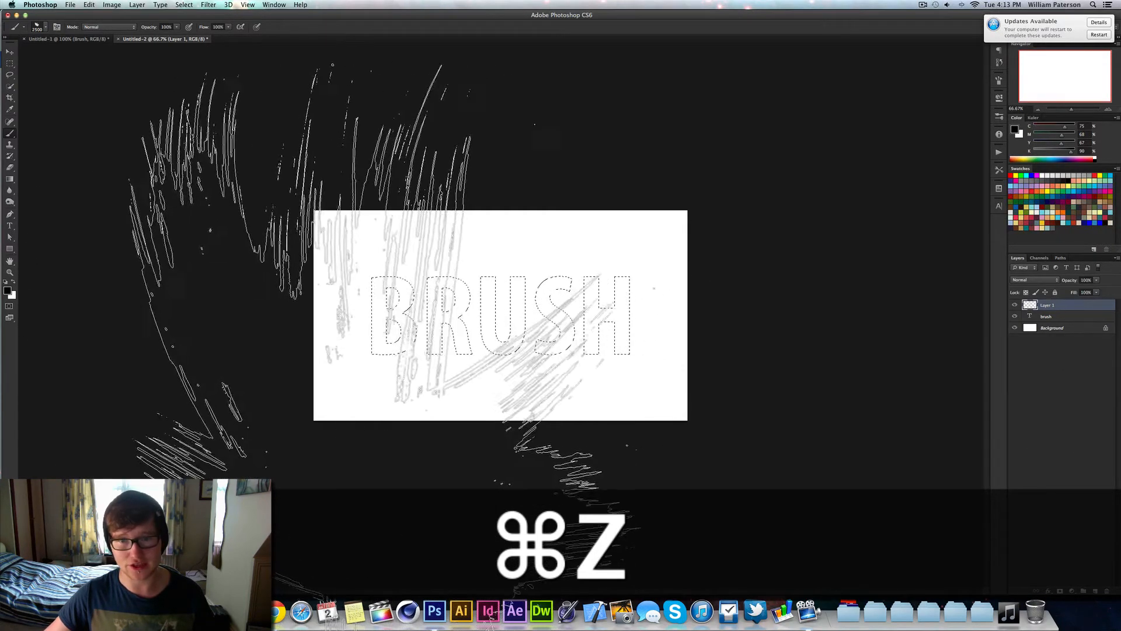
pyautogui.press('cmd+z')
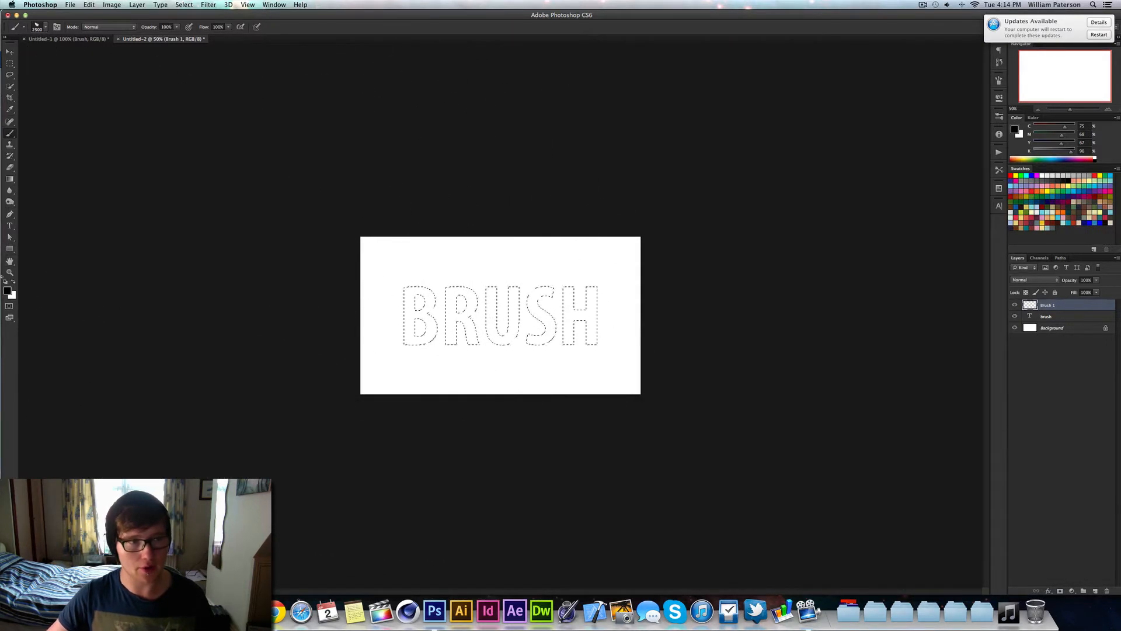
# Set the foreground painting colour to tan #b59354.
pyautogui.click(7, 290)
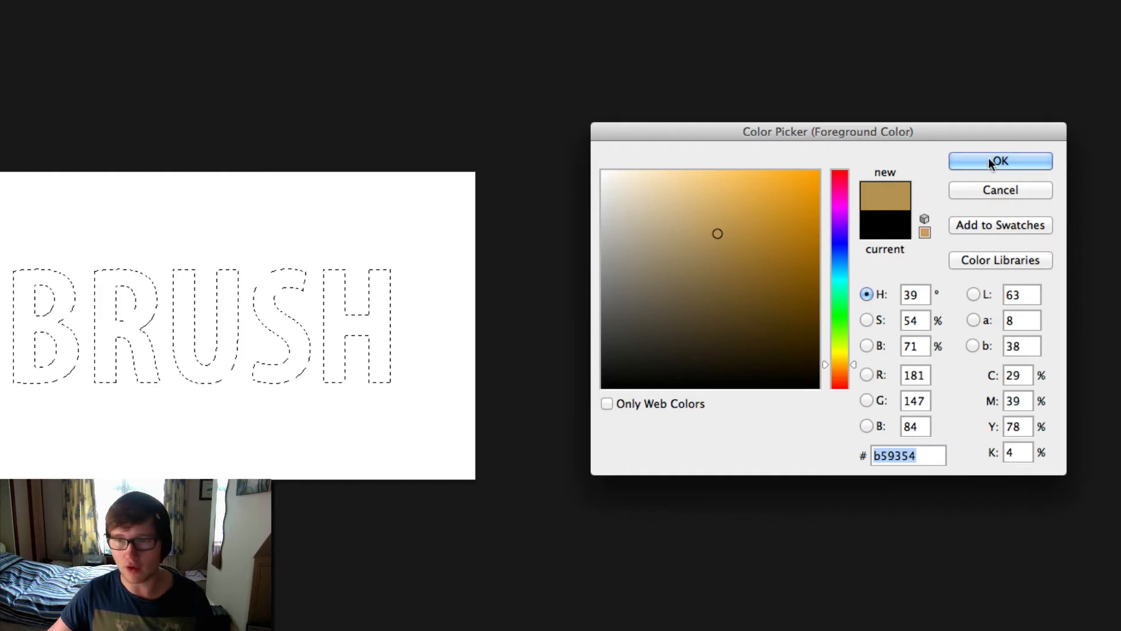
pyautogui.click(1000, 162)
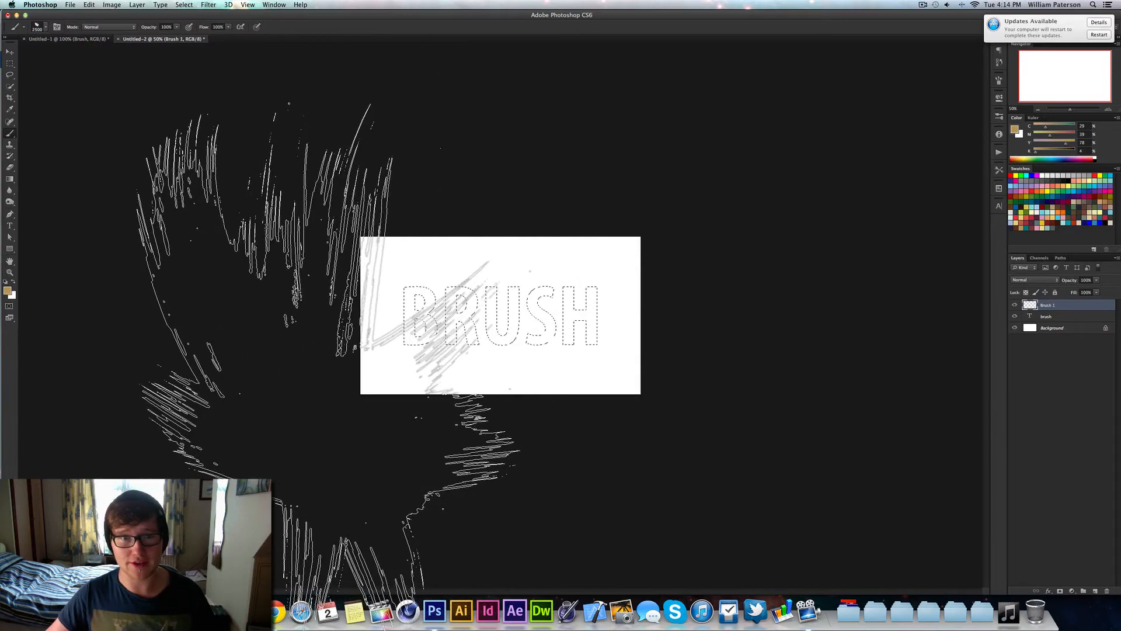
# Stamp tan brush texture into the letters on Brush 1, undoing bad stamps, then add a new layer.
pyautogui.press('cmd+z')
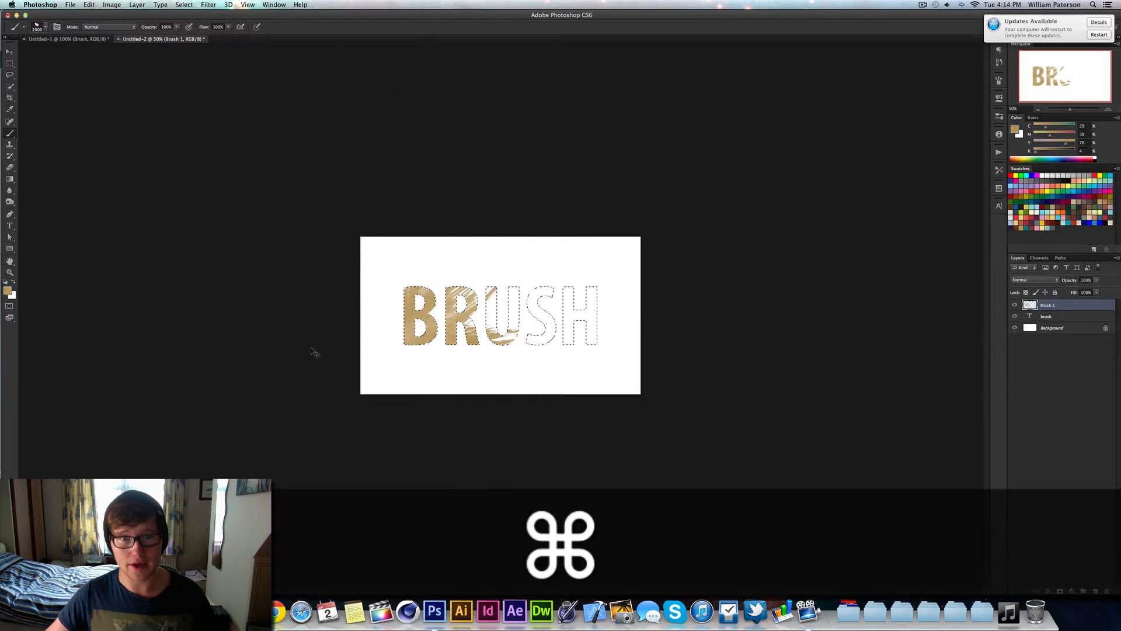
pyautogui.press('cmd+z')
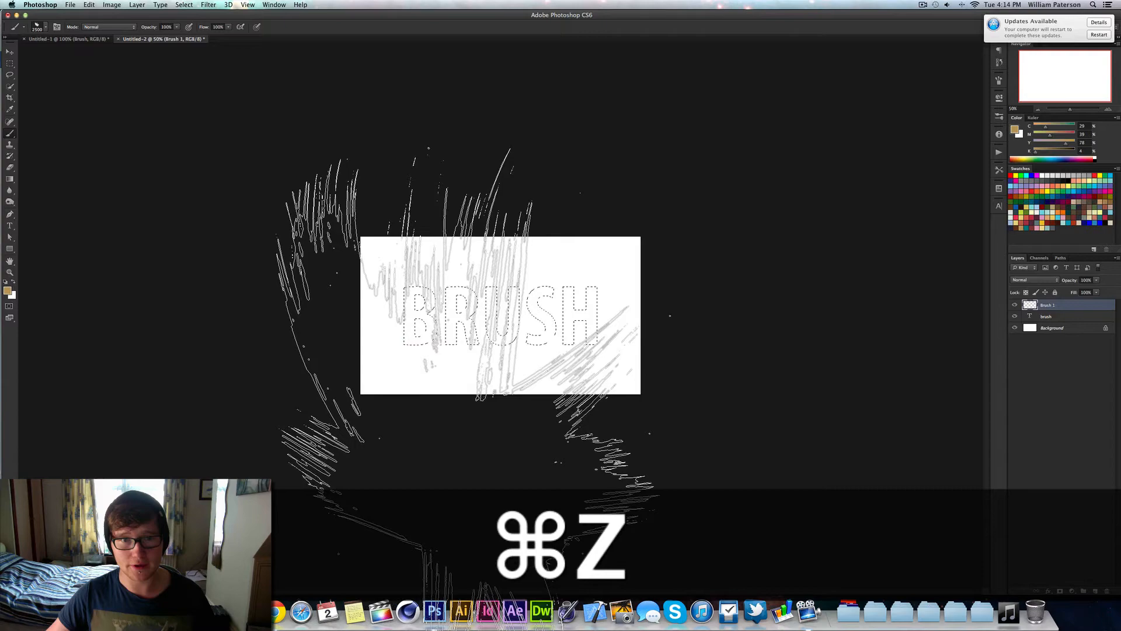
pyautogui.press('cmd+z')
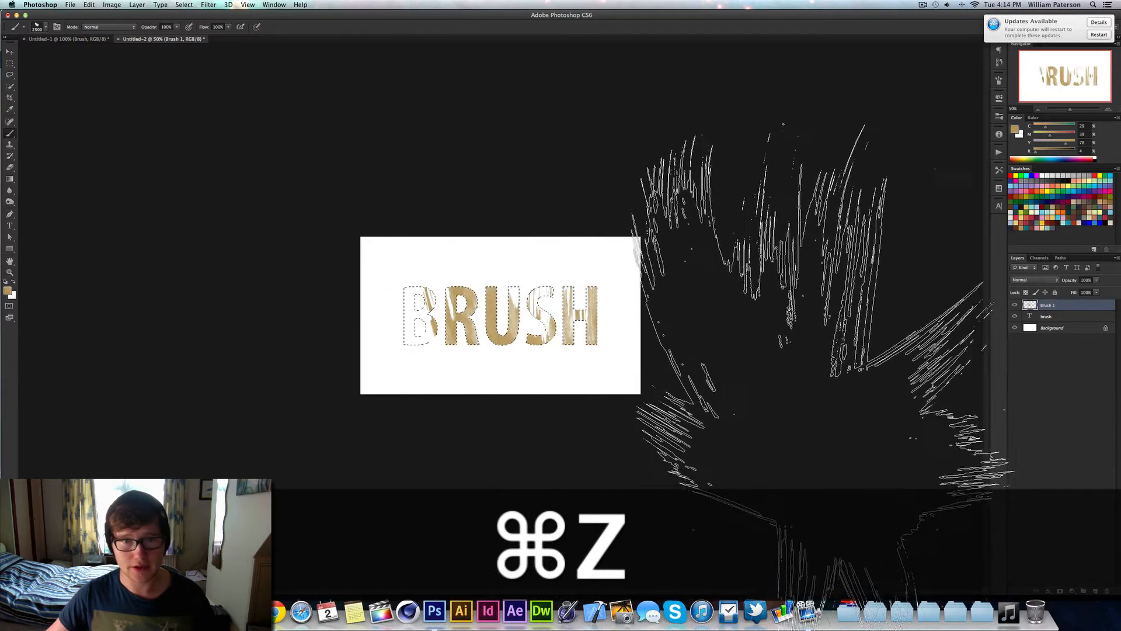
pyautogui.press('cmd+z')
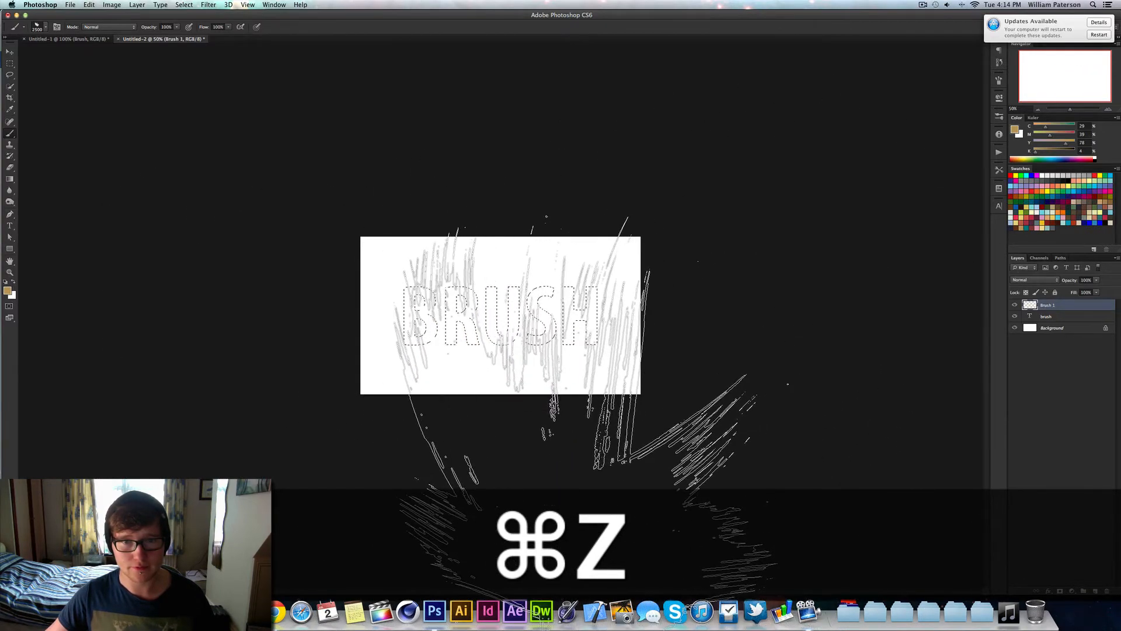
pyautogui.press('cmd+z')
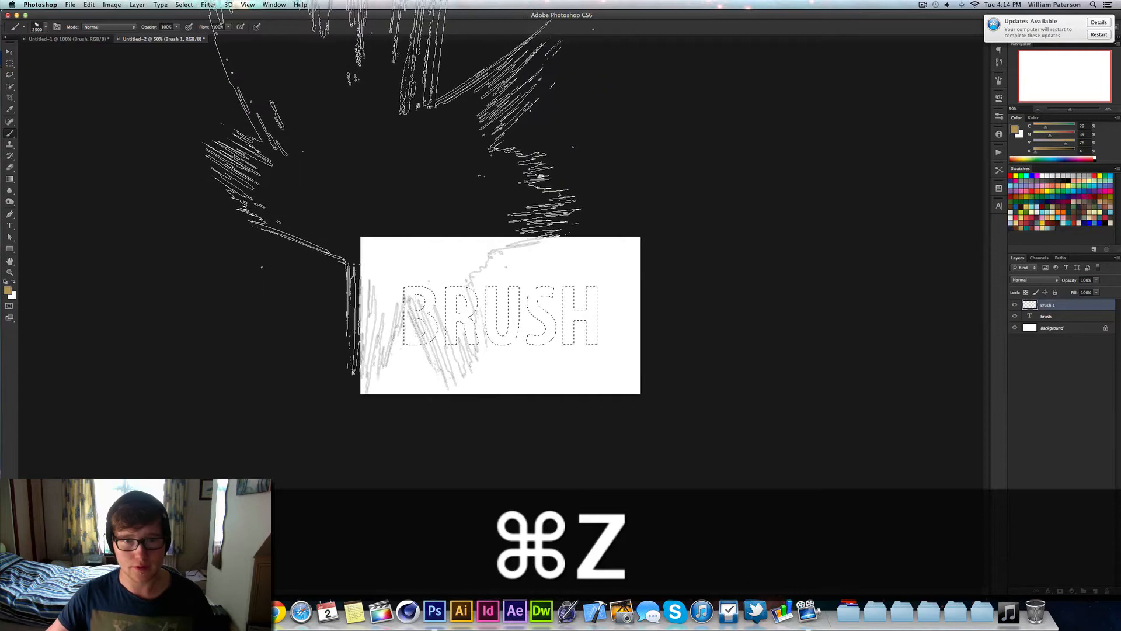
pyautogui.press('cmd+z')
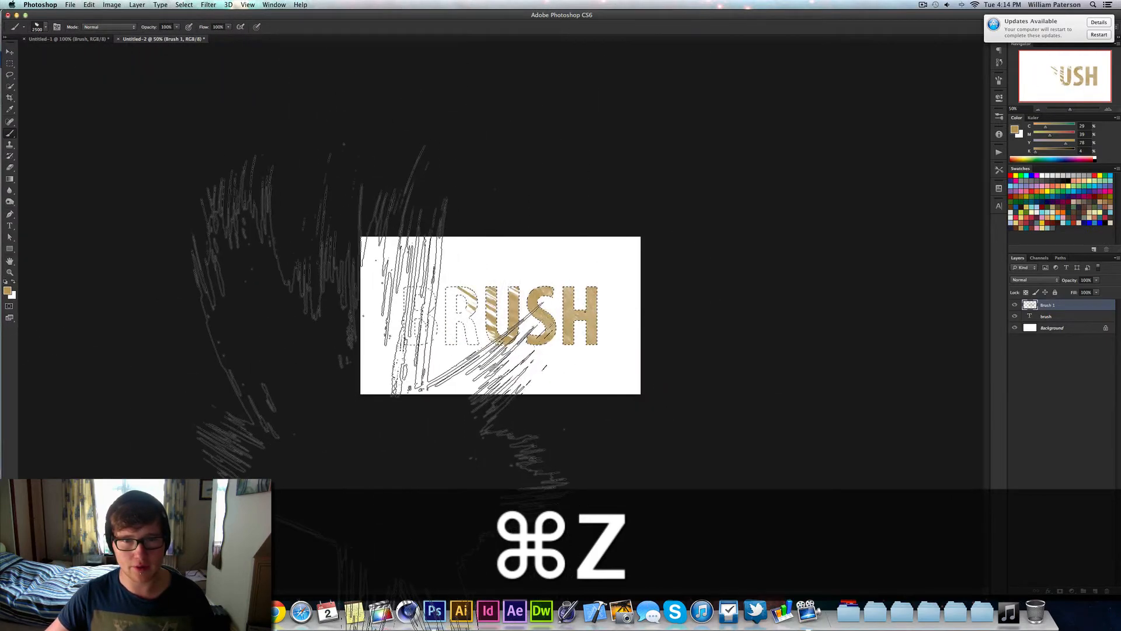
pyautogui.press('cmd+z')
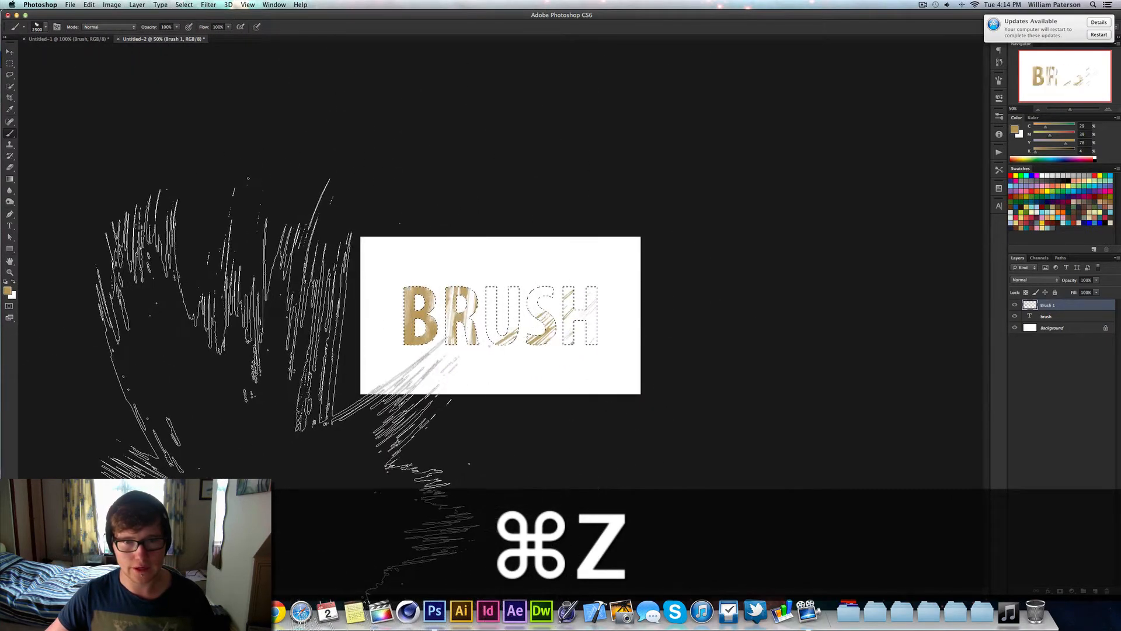
pyautogui.press('cmd+z')
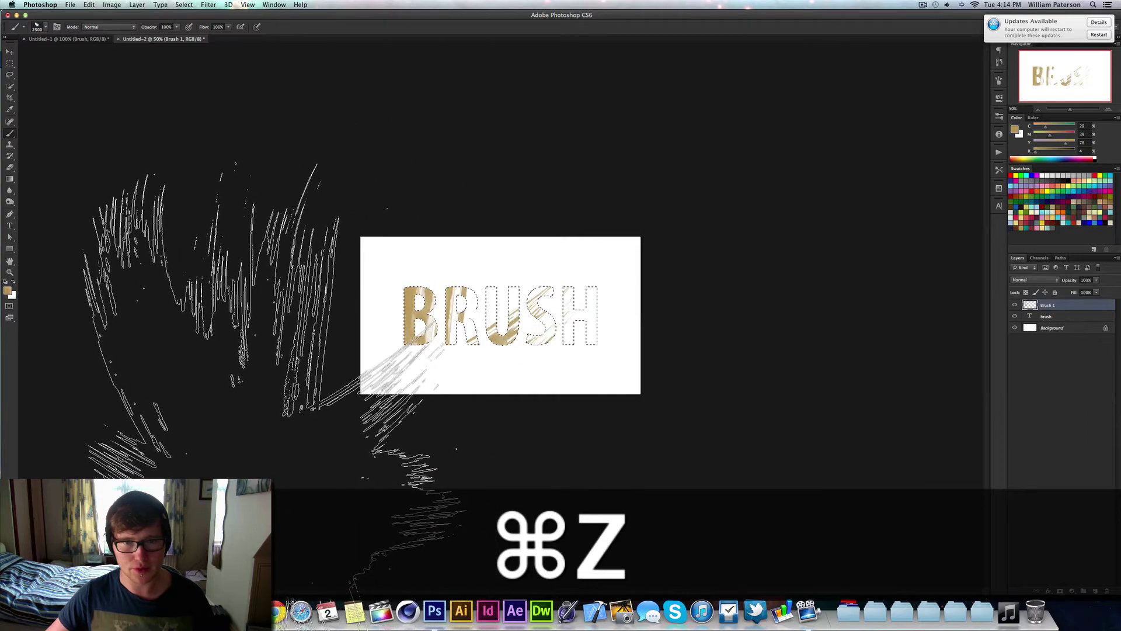
pyautogui.press('cmd+z')
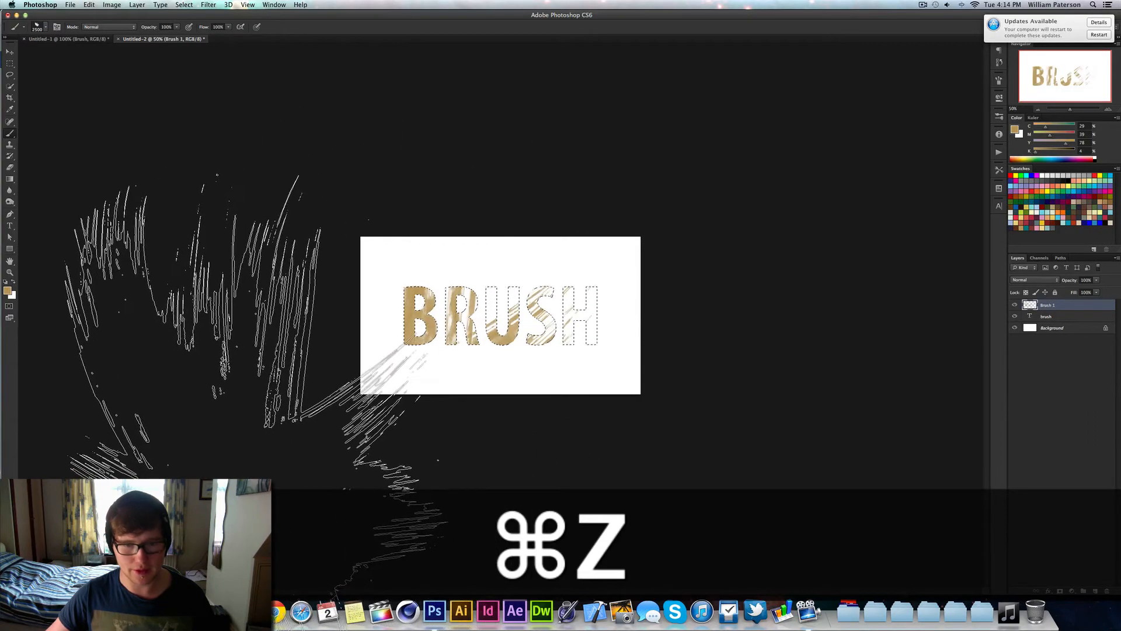
pyautogui.press('cmd+z')
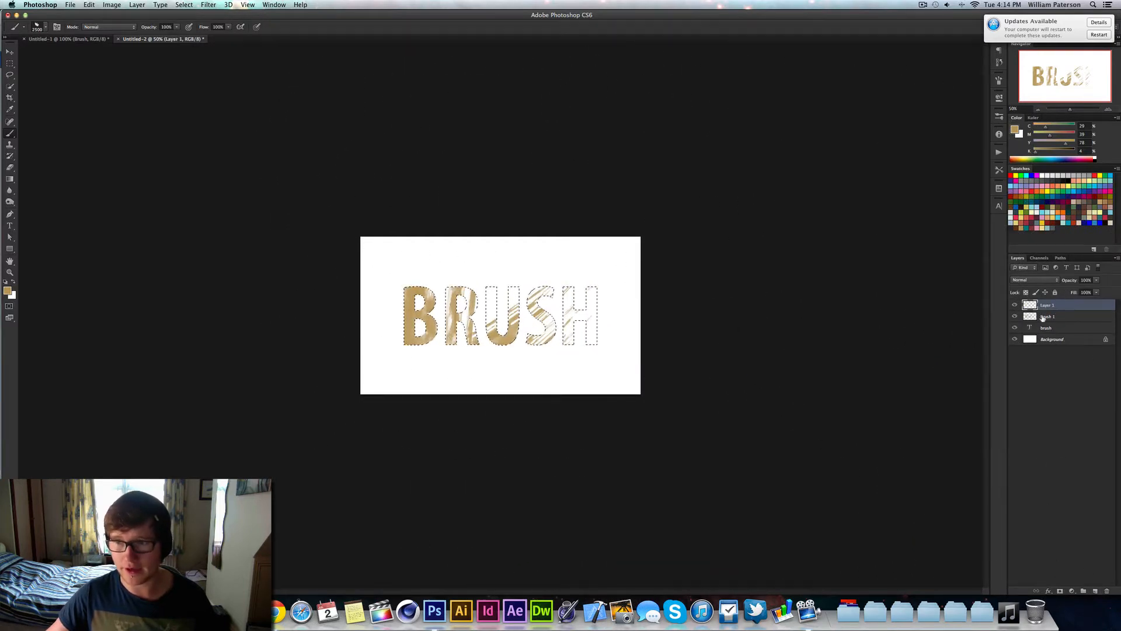
# Rename the new top layer to Brush 2 and start choosing the next painting colour.
pyautogui.doubleClick(1046, 305)
pyautogui.write('Brush 2')
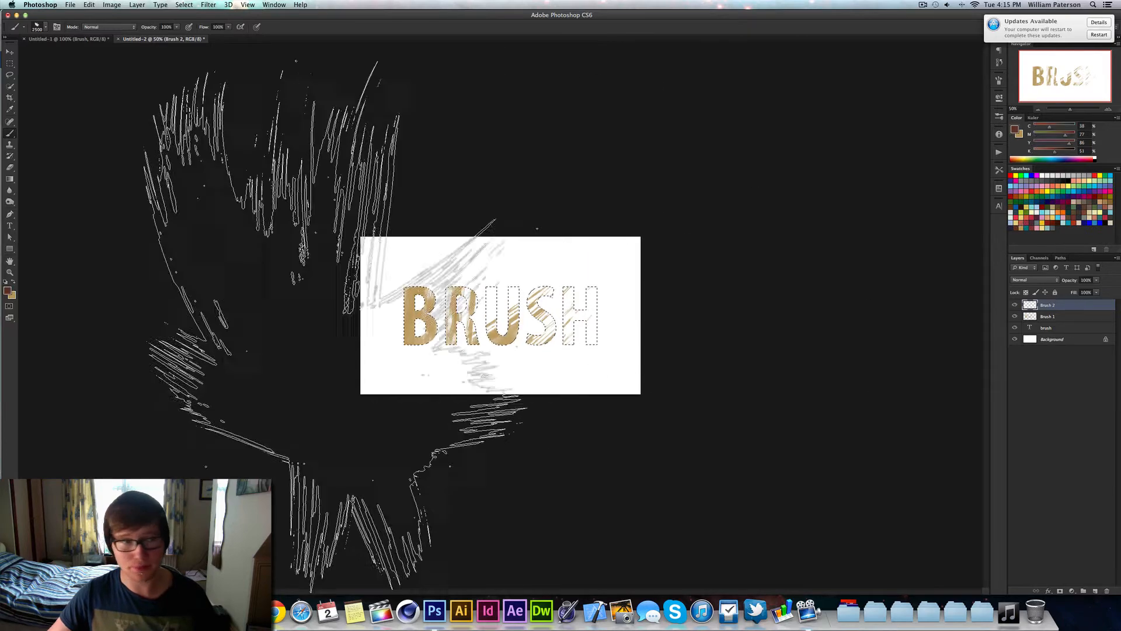
pyautogui.click(7, 290)
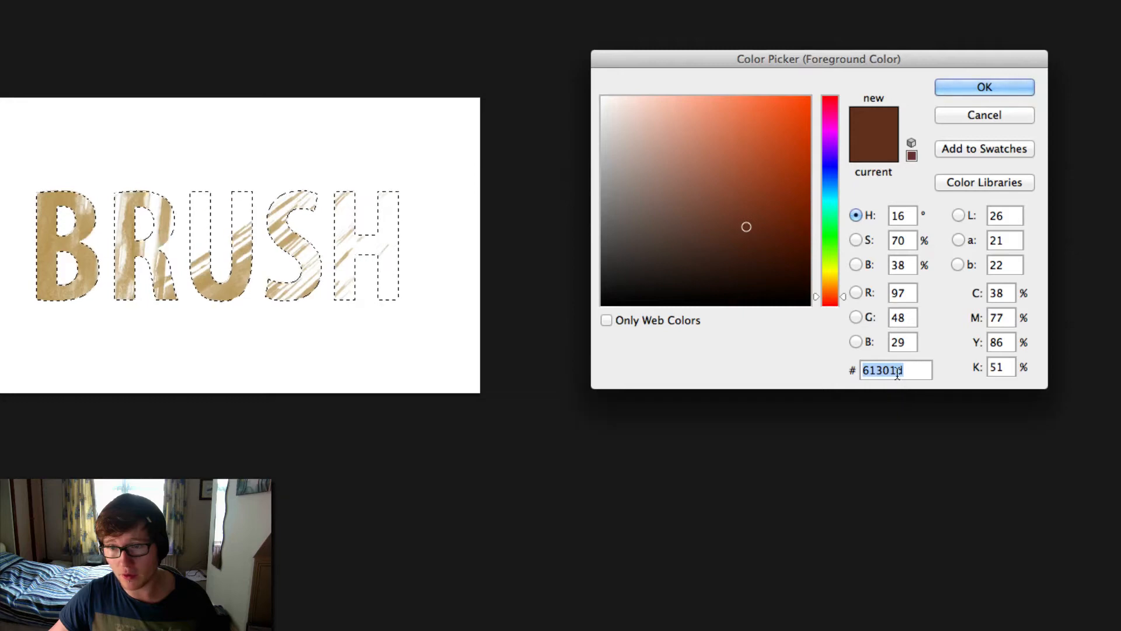
# Set the painting colour to dark brown hex 61301d.
pyautogui.click(983, 87)
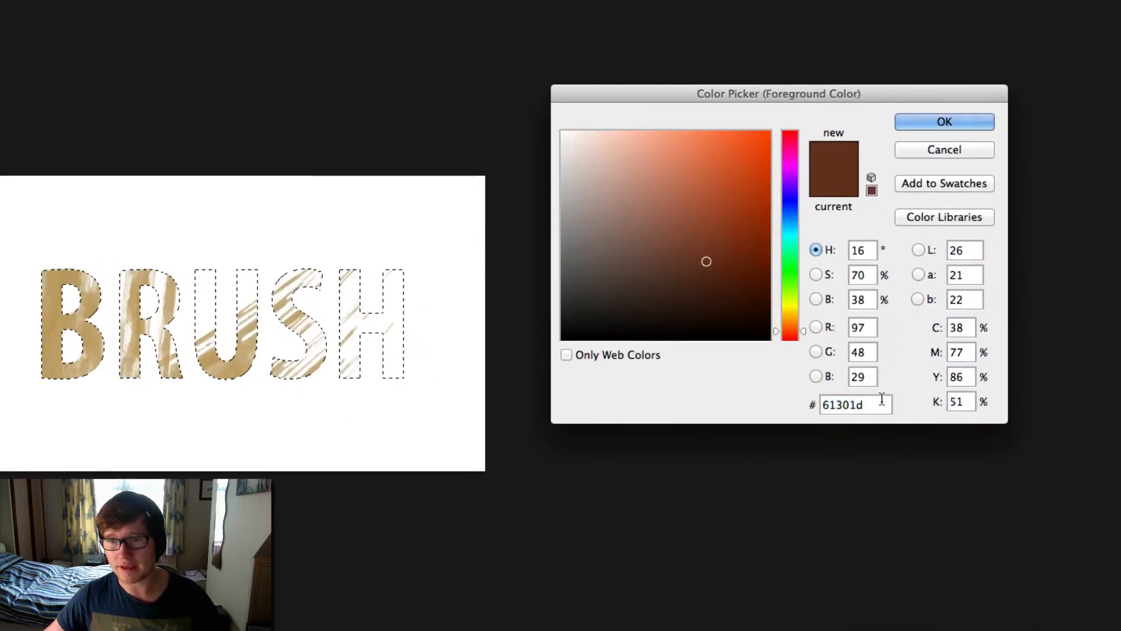
pyautogui.tripleClick(855, 404)
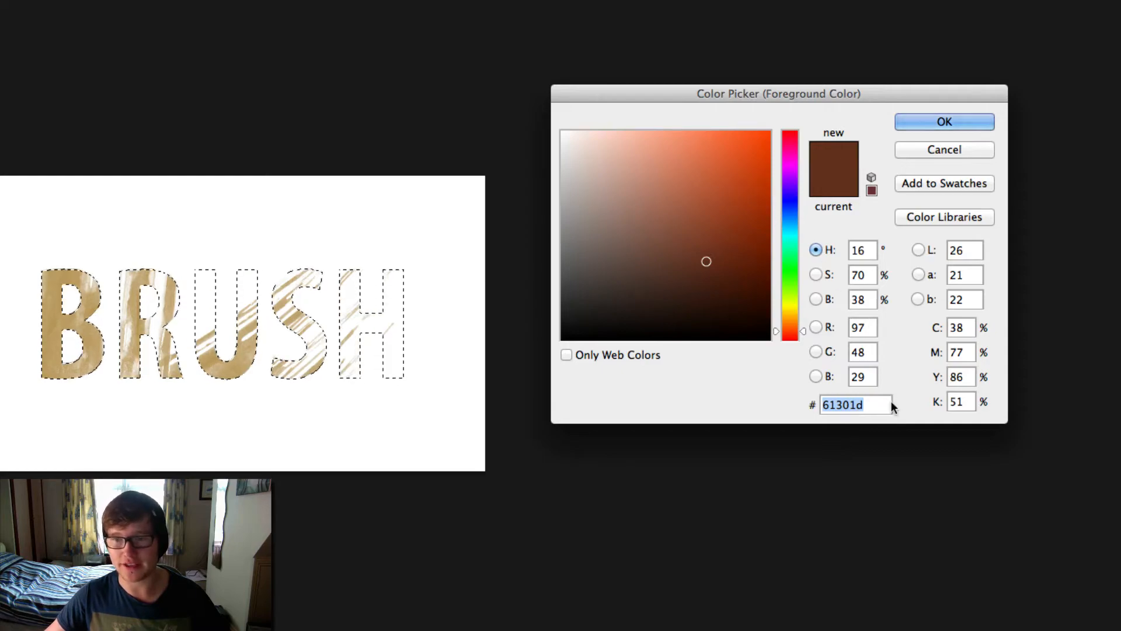
pyautogui.click(943, 121)
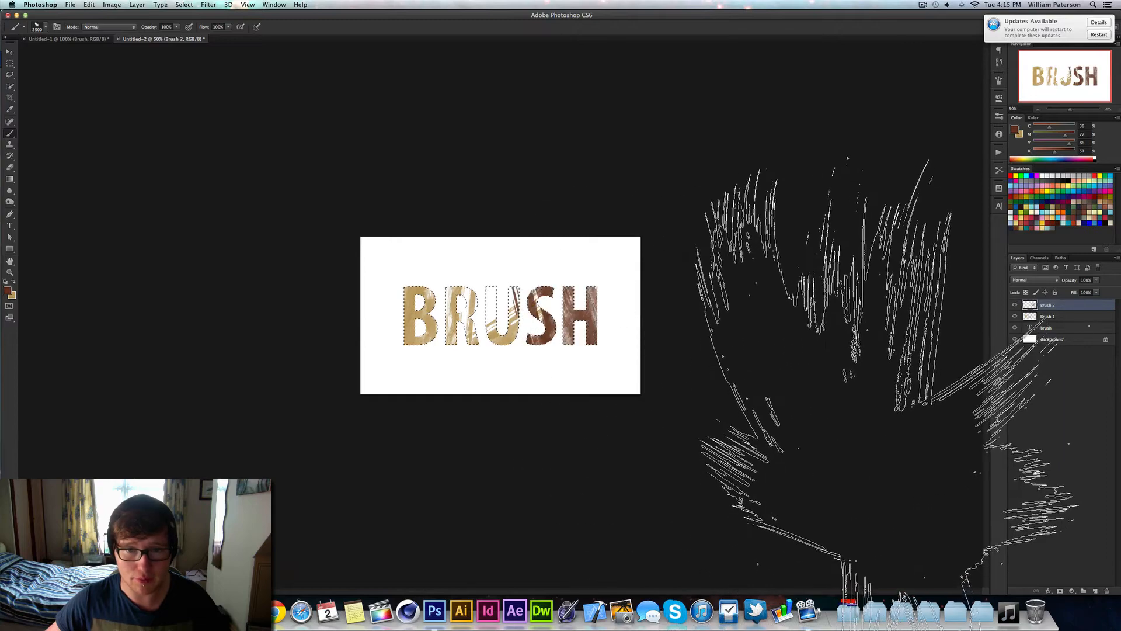
# Repeatedly undo unwanted brown brush stamps on Brush 2 until the texture mix looks right.
pyautogui.press('cmd+z')
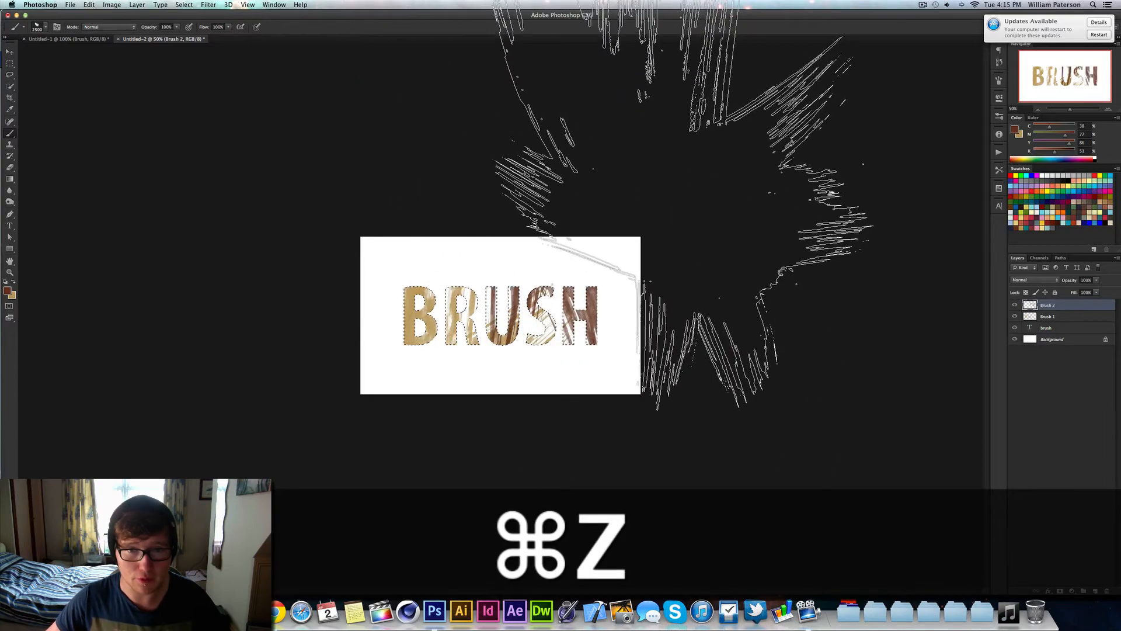
pyautogui.press('cmd+z')
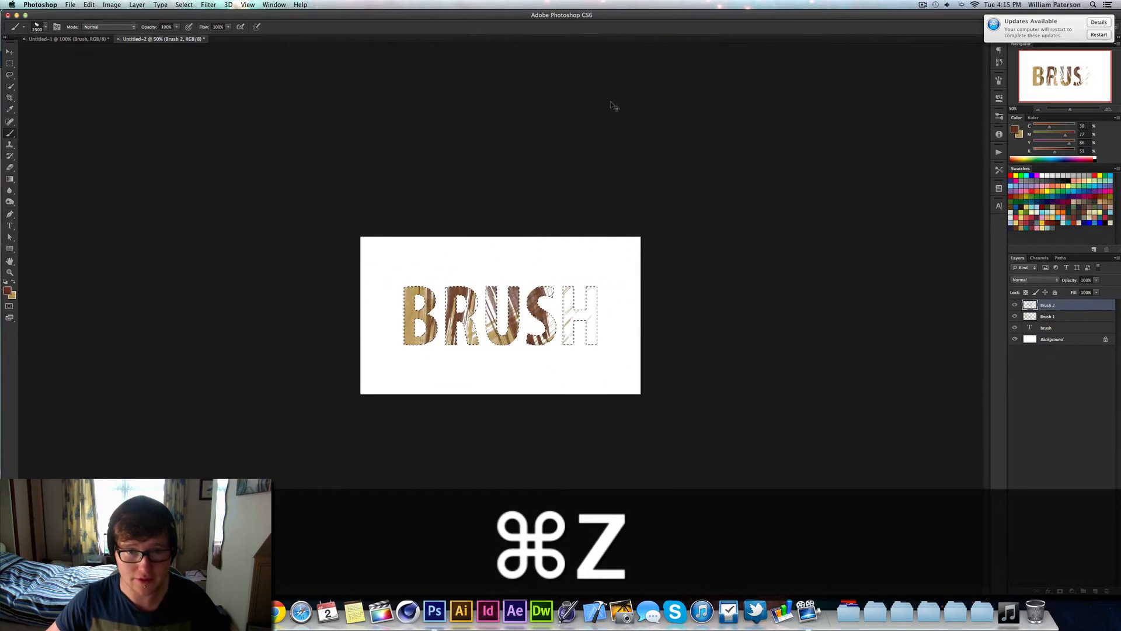
pyautogui.press('cmd+z')
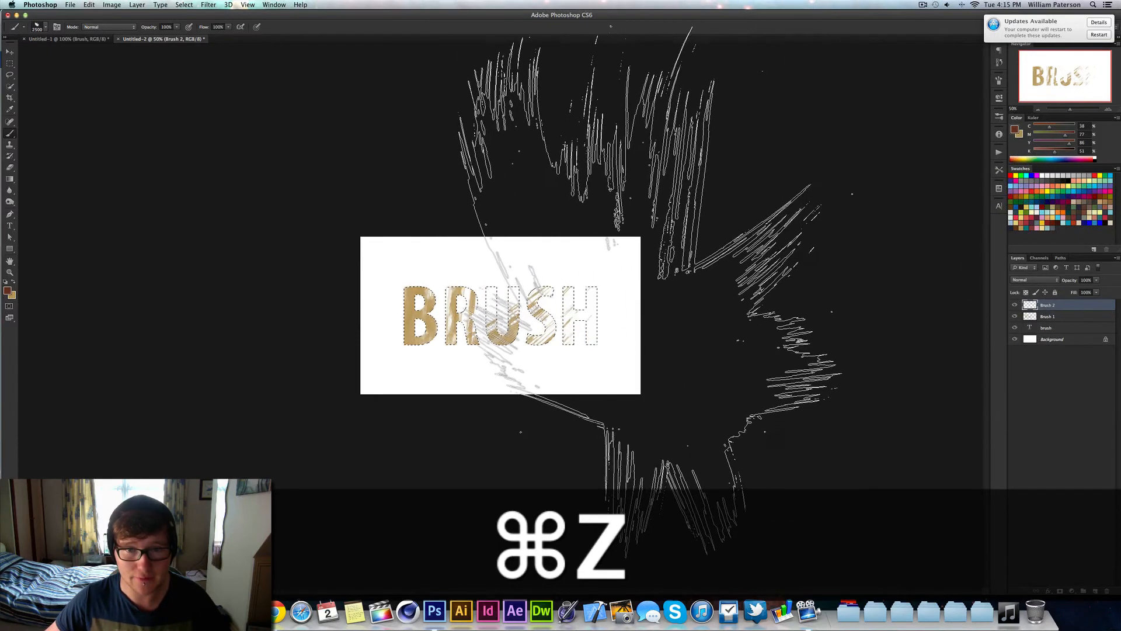
pyautogui.press('cmd+z')
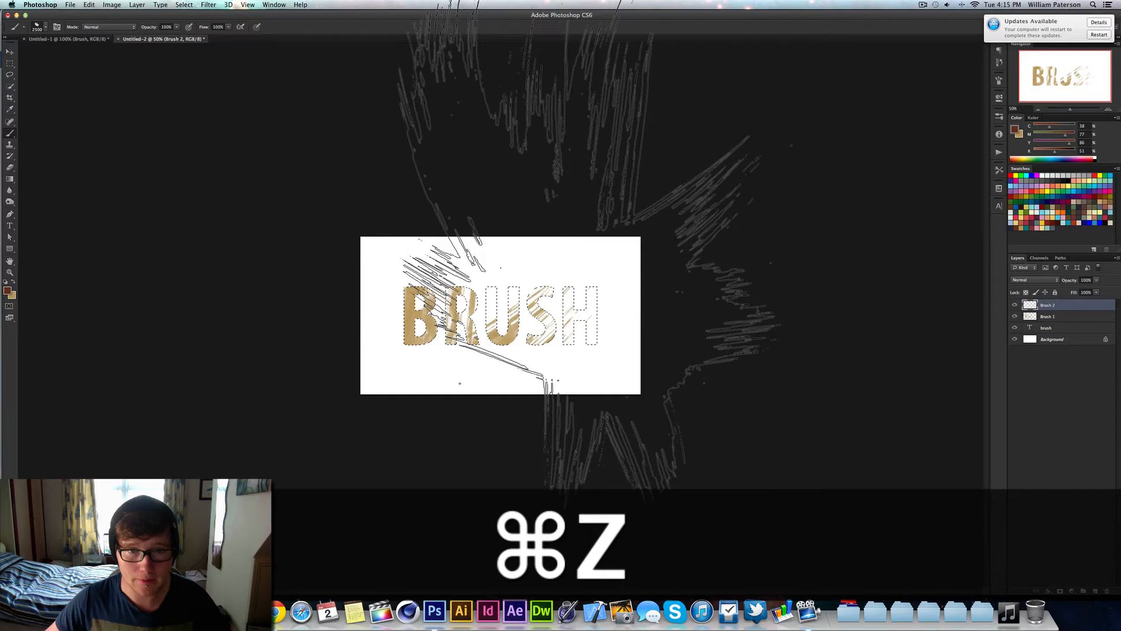
pyautogui.press('cmd+z')
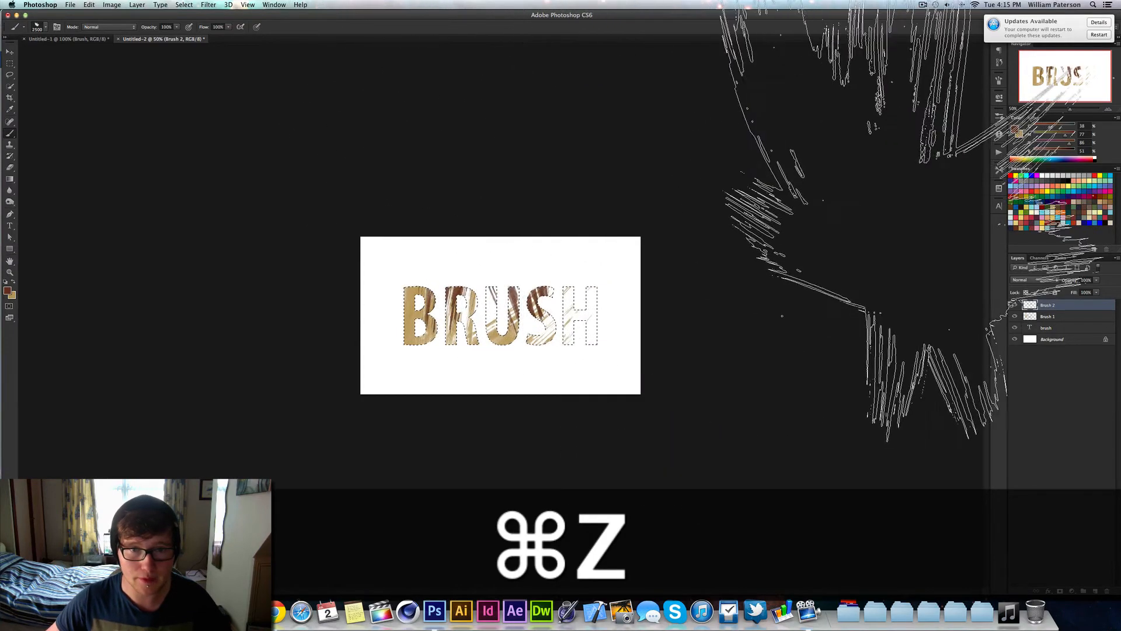
pyautogui.press('cmd+z')
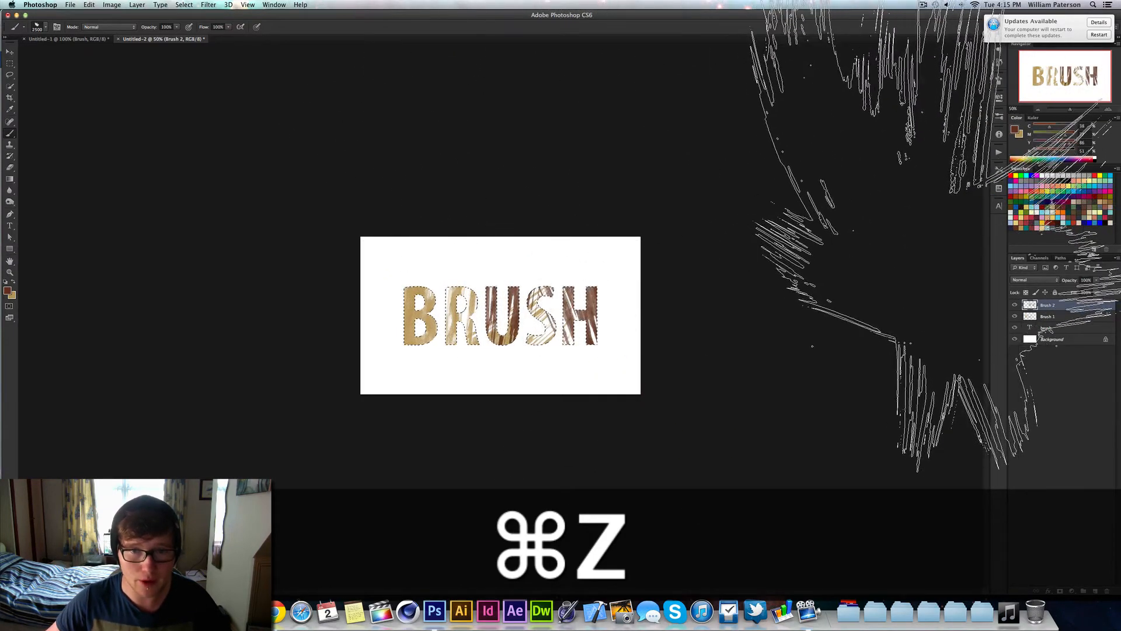
pyautogui.press('cmd+z')
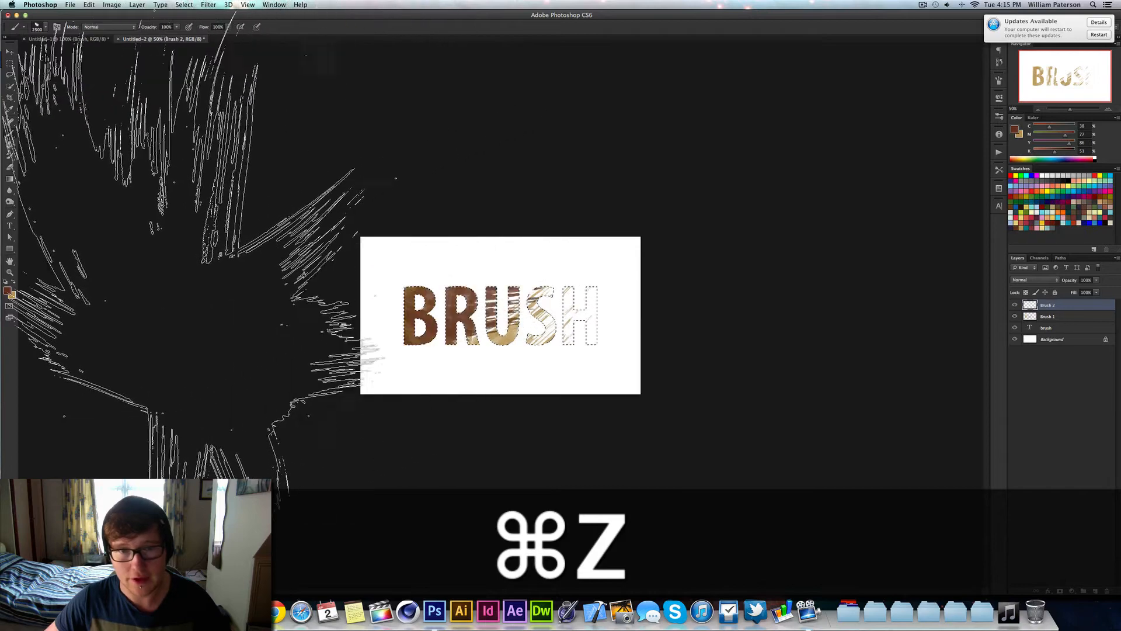
pyautogui.press('cmd+z')
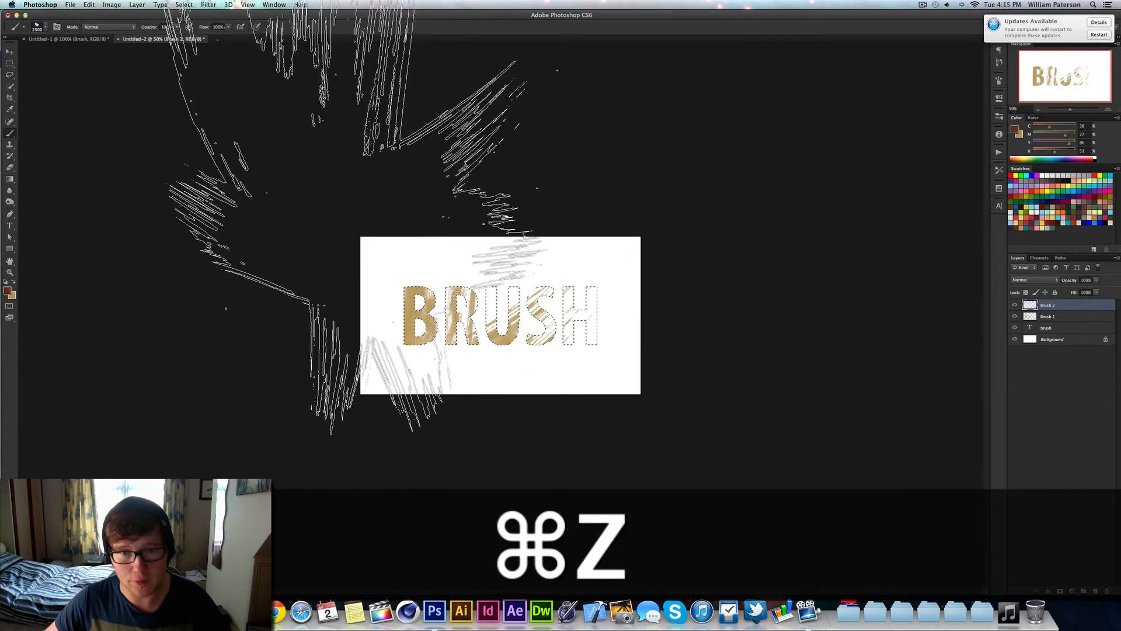
pyautogui.press('cmd+z')
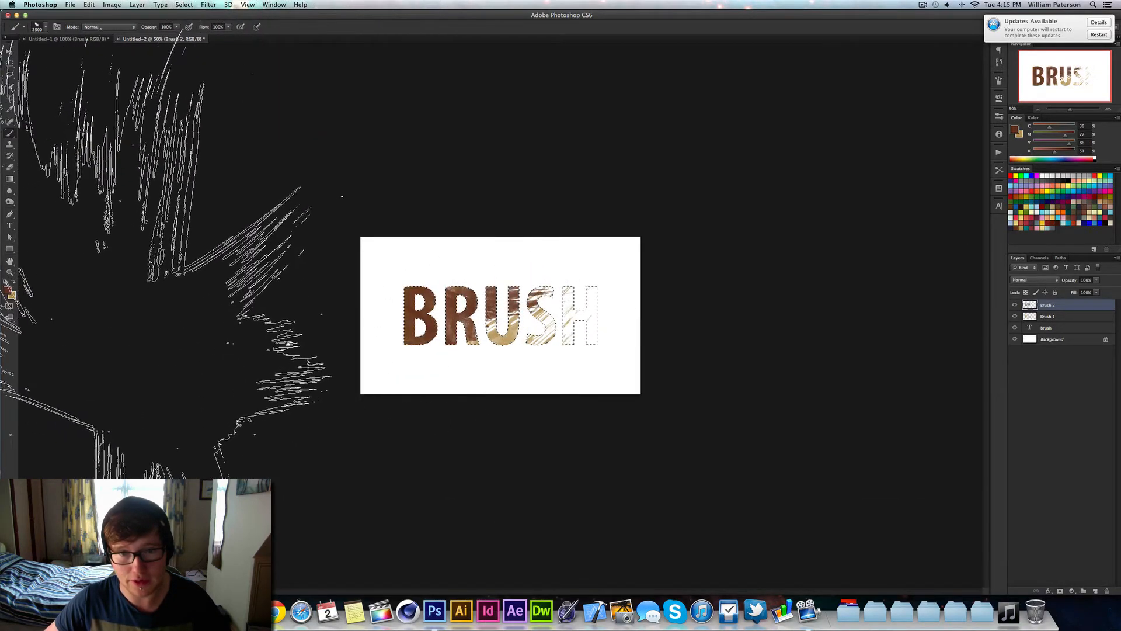
pyautogui.press('cmd+z')
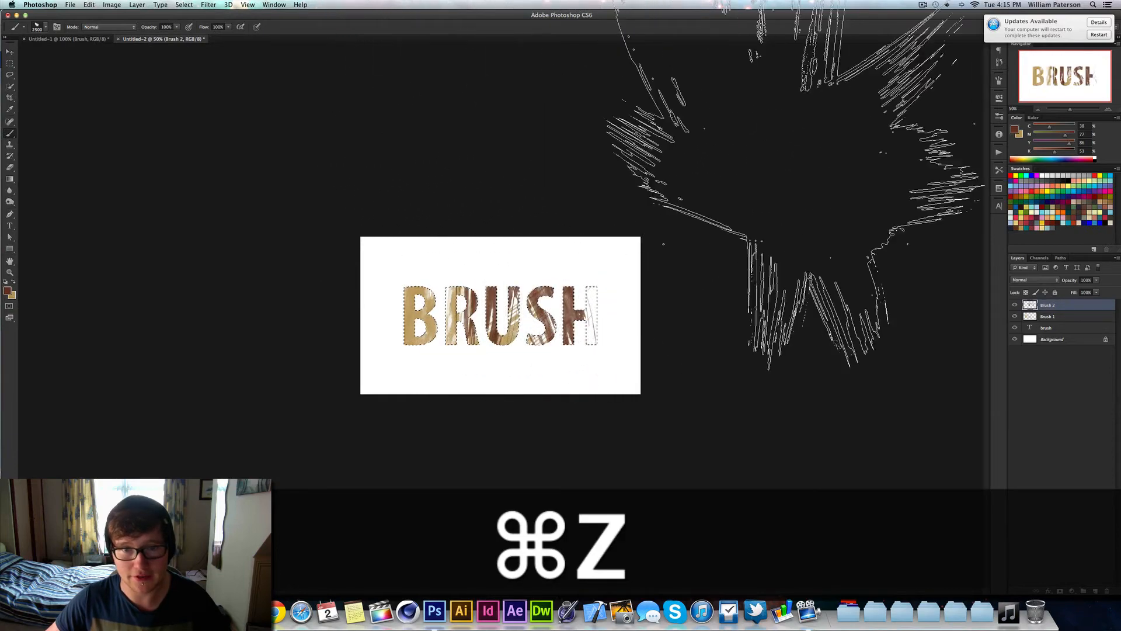
pyautogui.press('cmd+z')
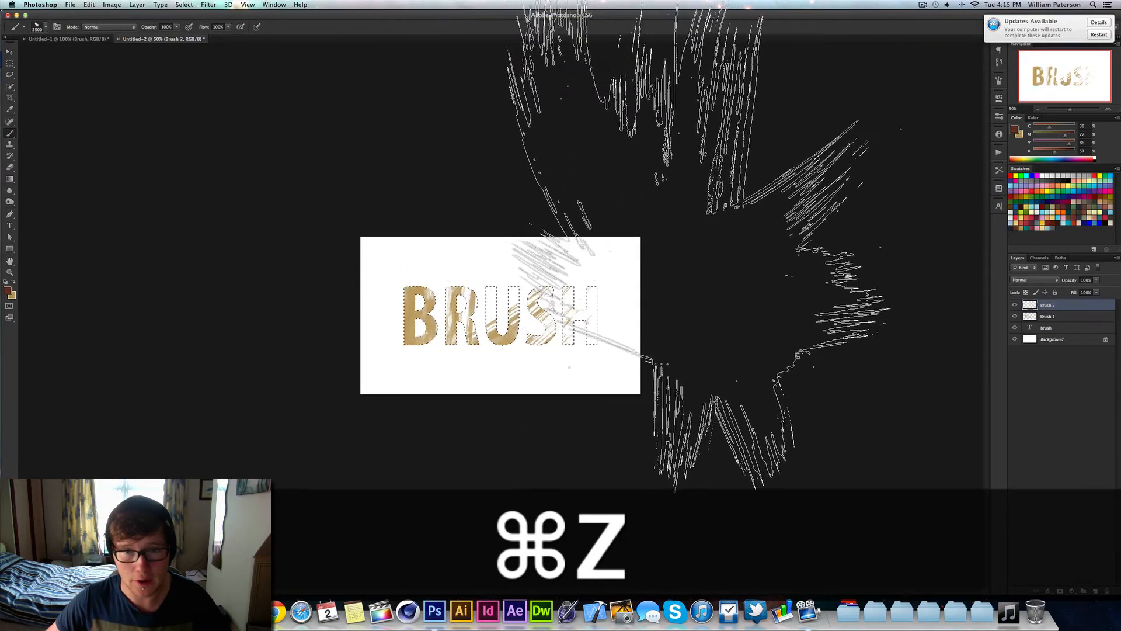
pyautogui.press('cmd+z')
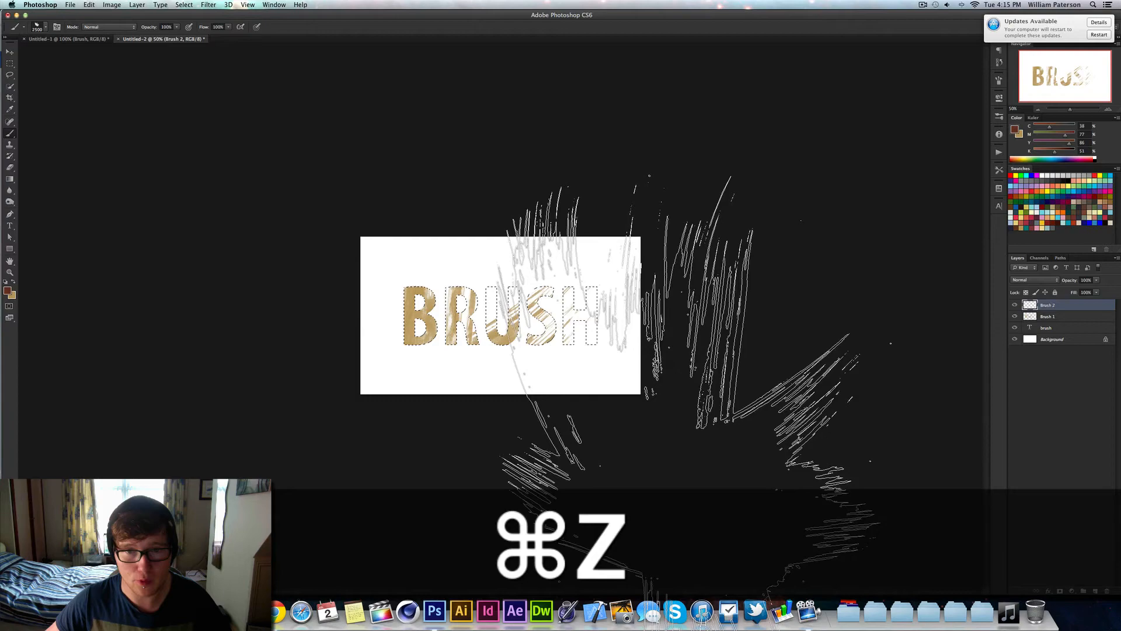
pyautogui.press('cmd+z')
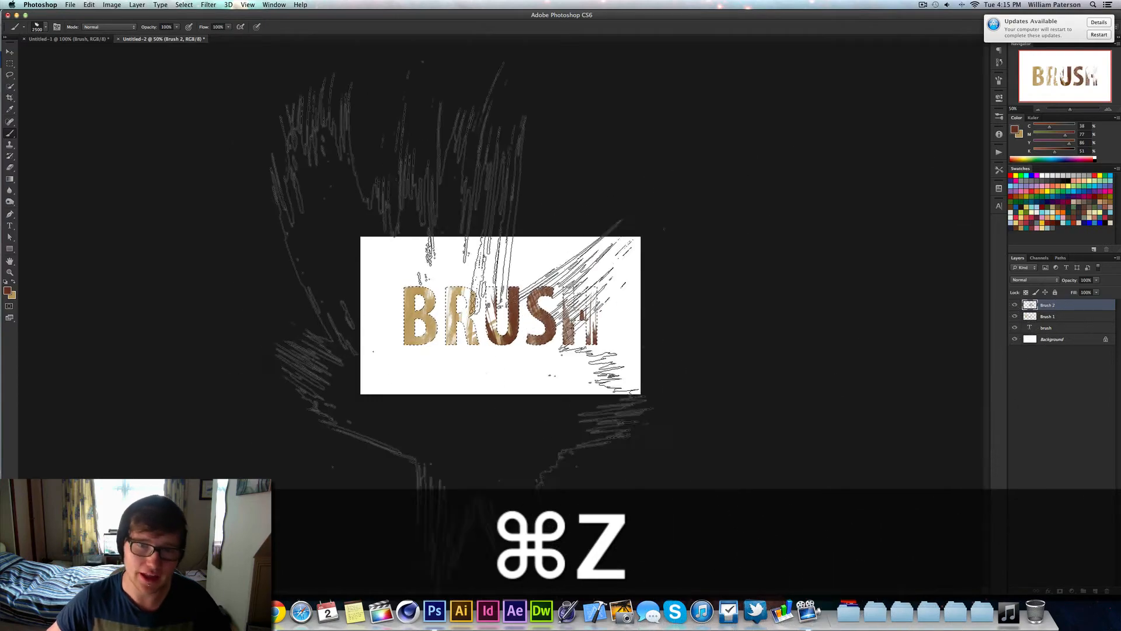
pyautogui.press('cmd+z')
pyautogui.write('Brush 3')
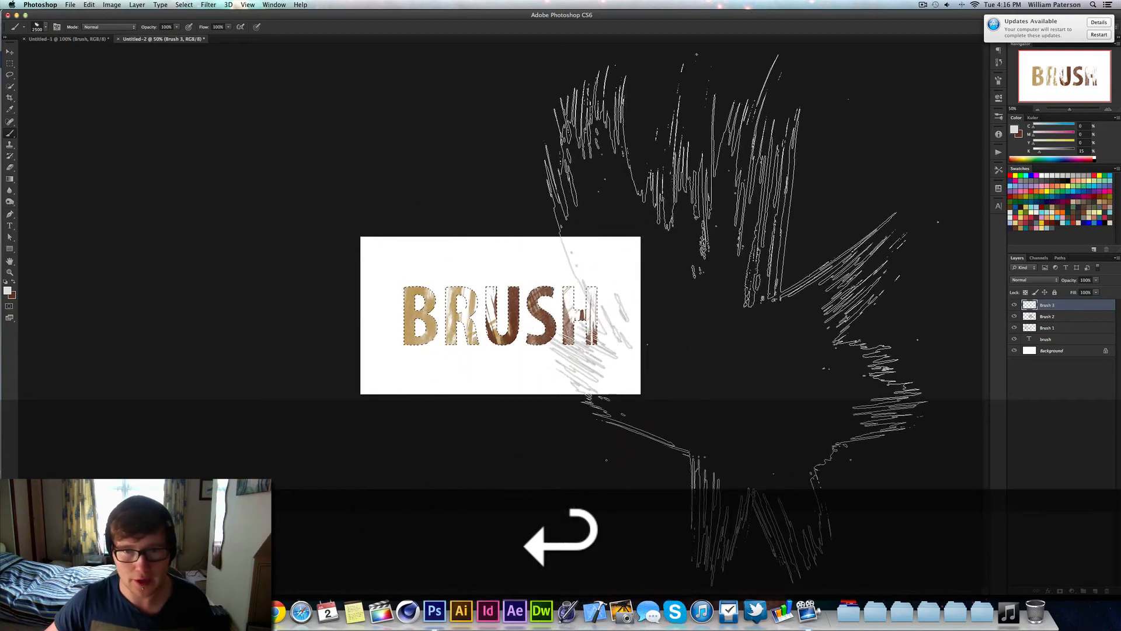
# Create layer Brush 3 and choose a different large stroke brush of about 2467 px.
pyautogui.press('cmd+z')
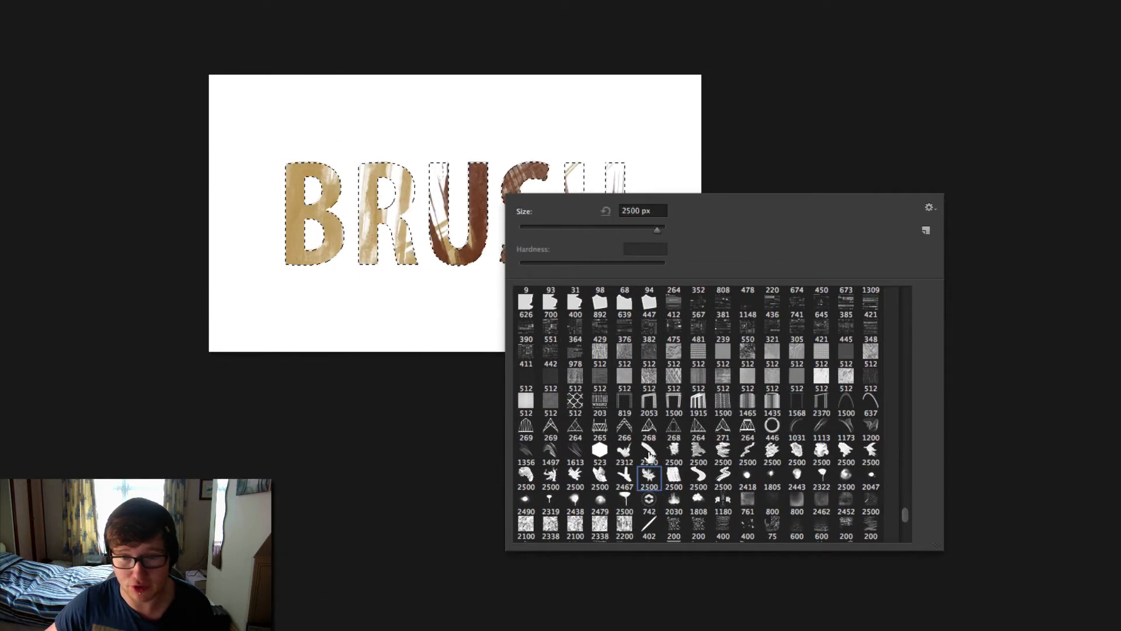
pyautogui.click(624, 475)
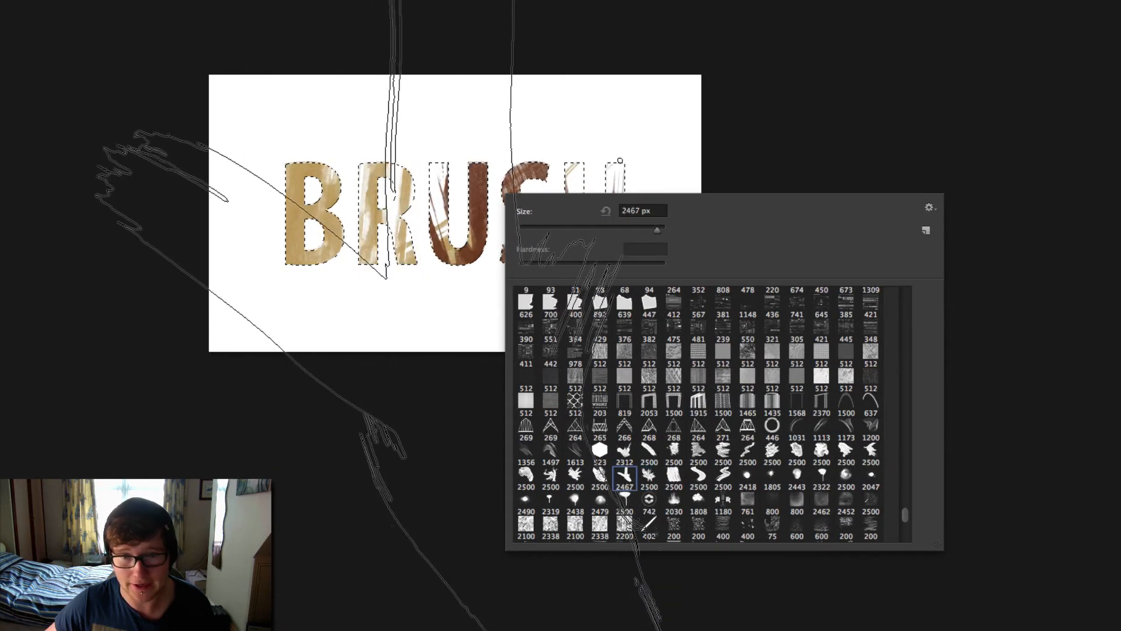
pyautogui.press('cmd+z')
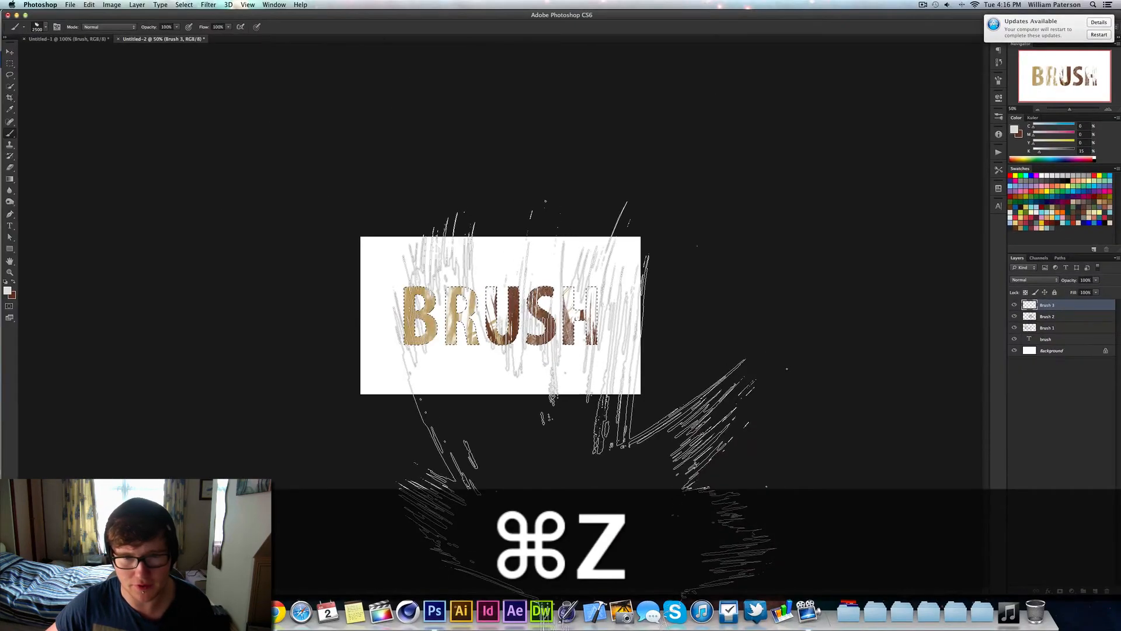
# Undo unwanted light stamps and stamp another cream stroke into the letters on Brush 3.
pyautogui.press('cmd+z')
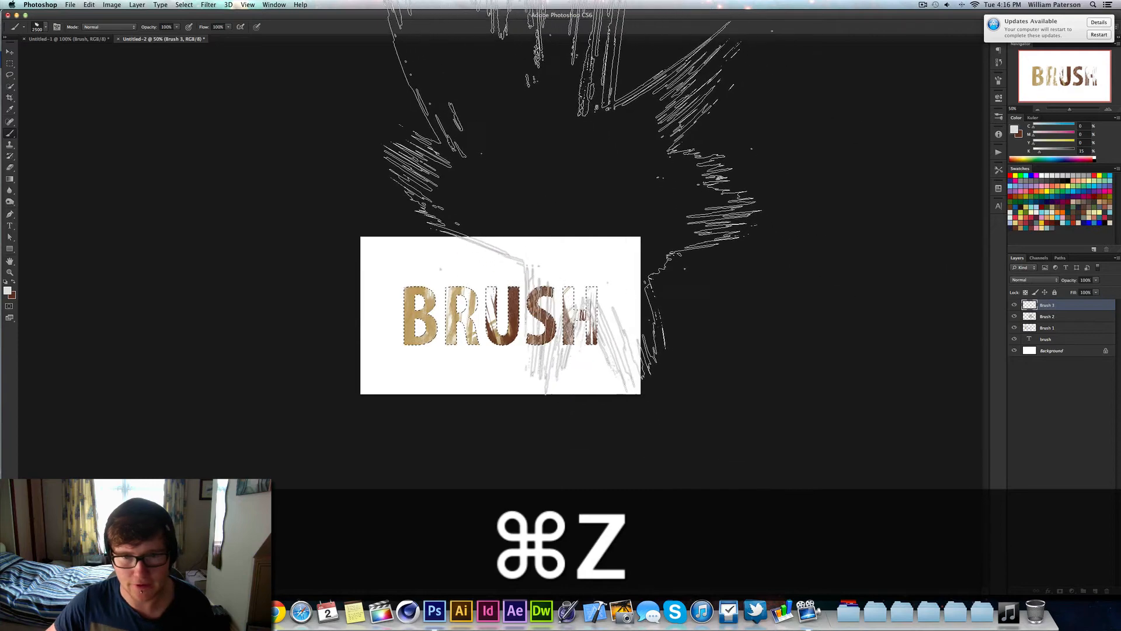
pyautogui.press('cmd+z')
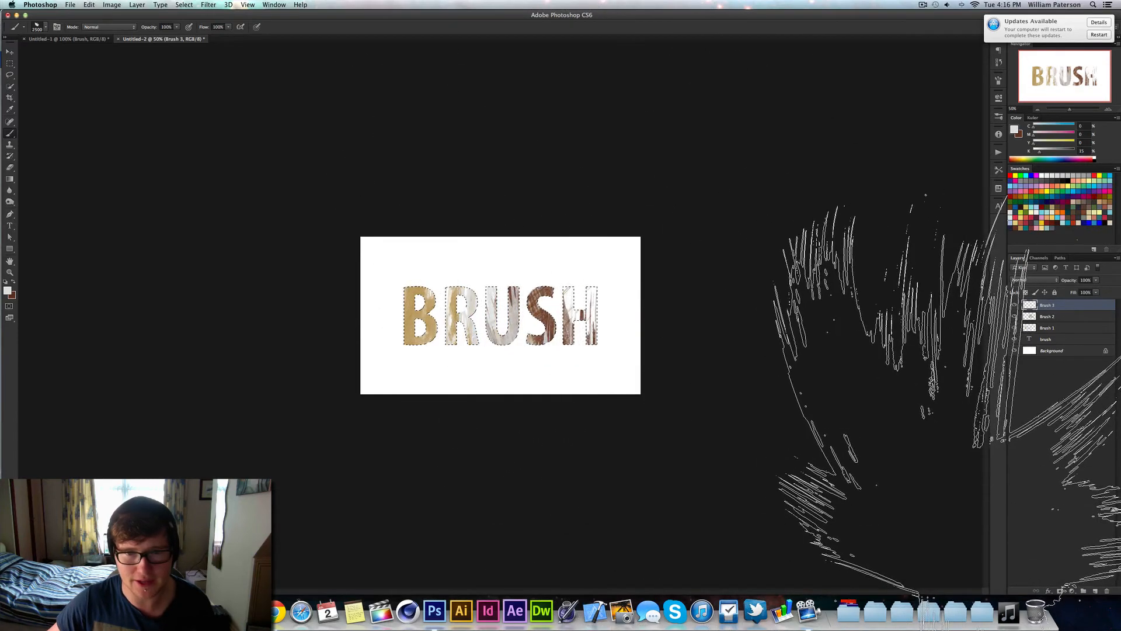
pyautogui.click(11, 50)
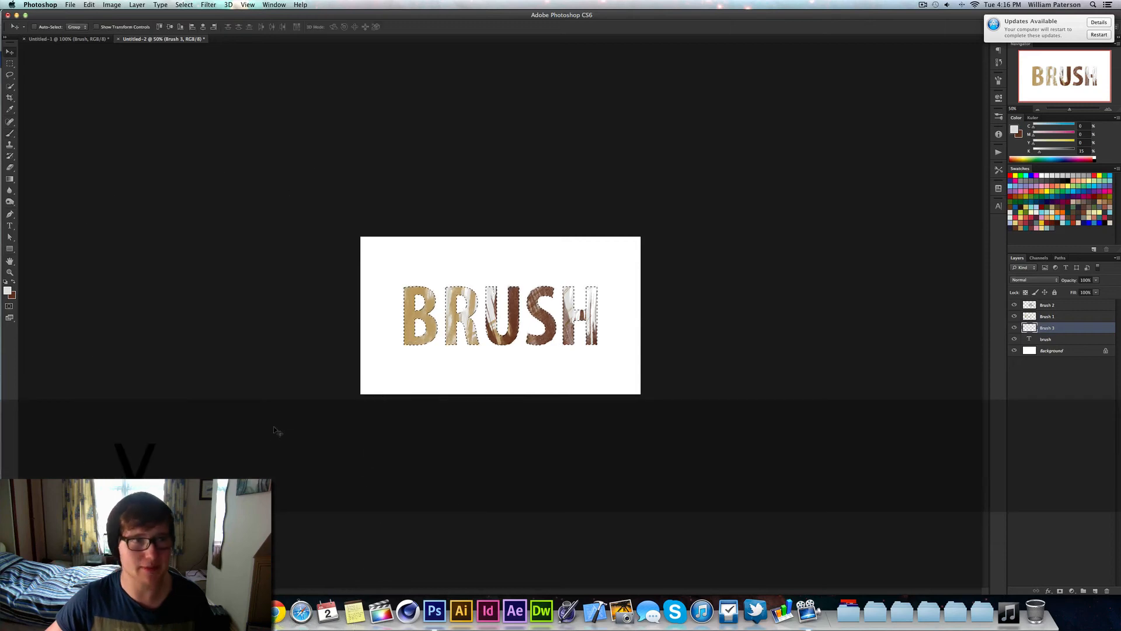
# Deselect the letters with Cmd+D, view at 100%, and select the BRUSH text layer.
pyautogui.press('cmd')
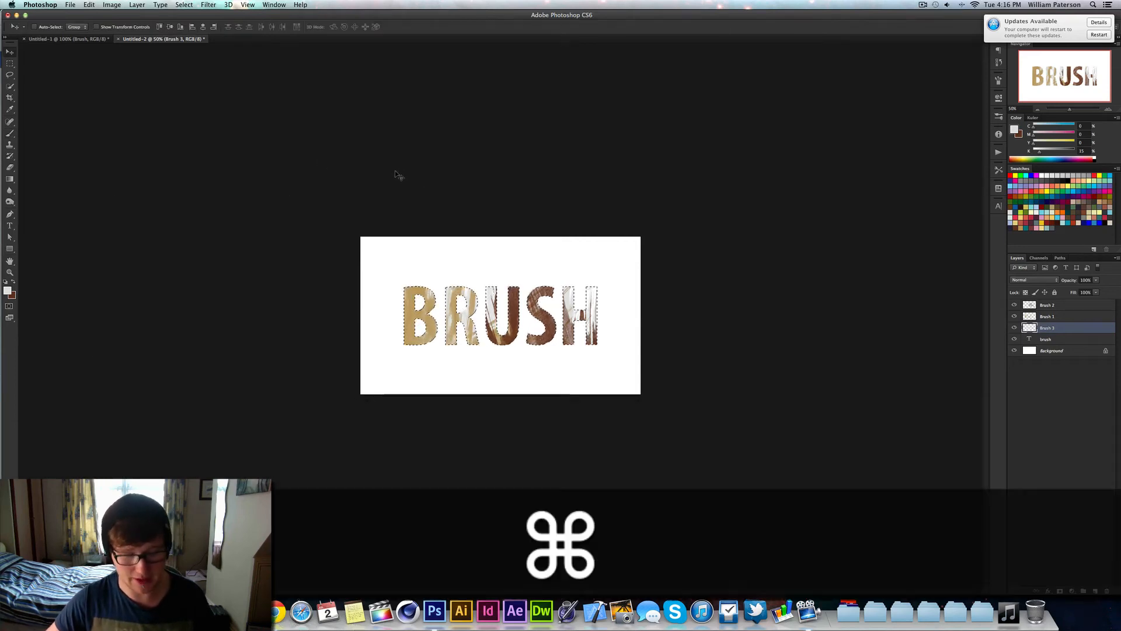
pyautogui.press('cmd+d')
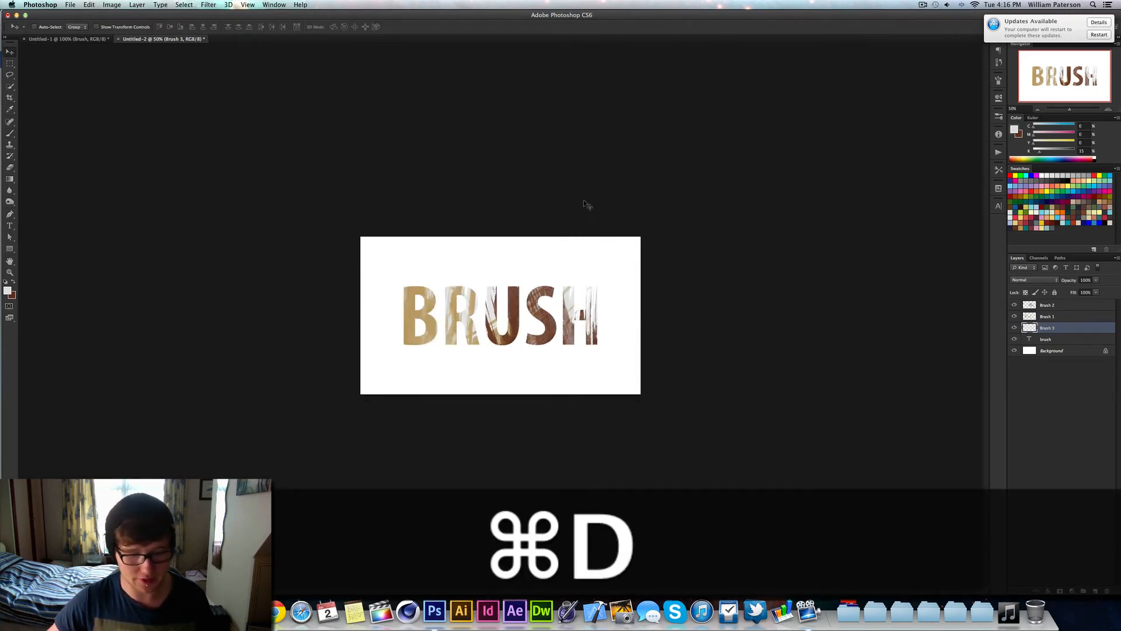
pyautogui.press('cmd+1')
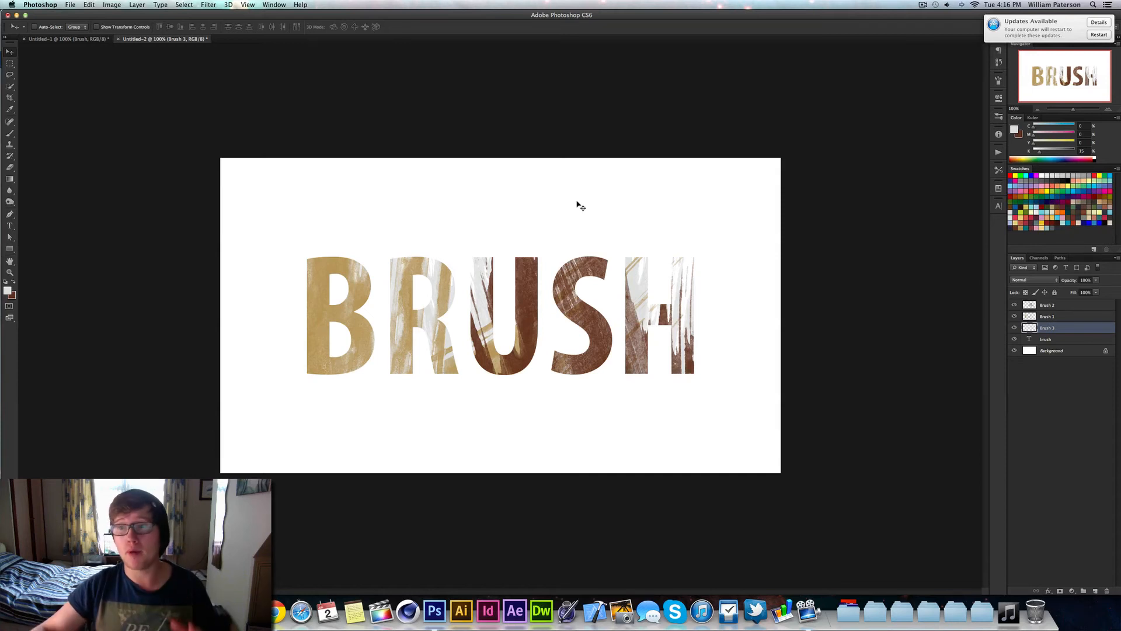
pyautogui.click(1044, 339)
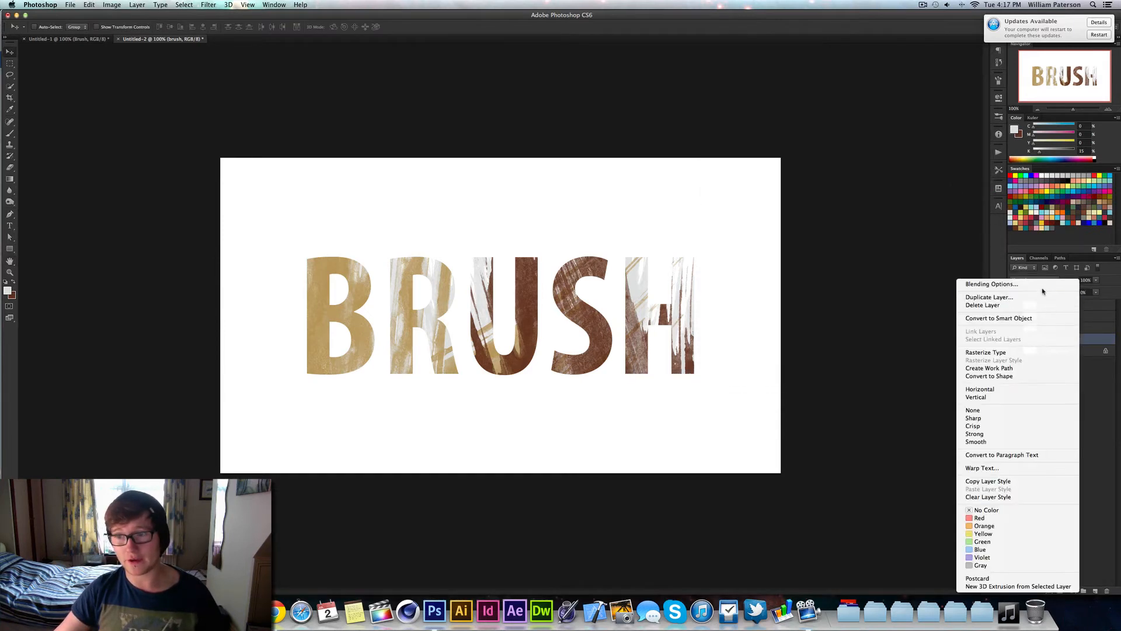
# Bring up Blending Options for the BRUSH type layer from the Layers panel.
pyautogui.click(992, 283)
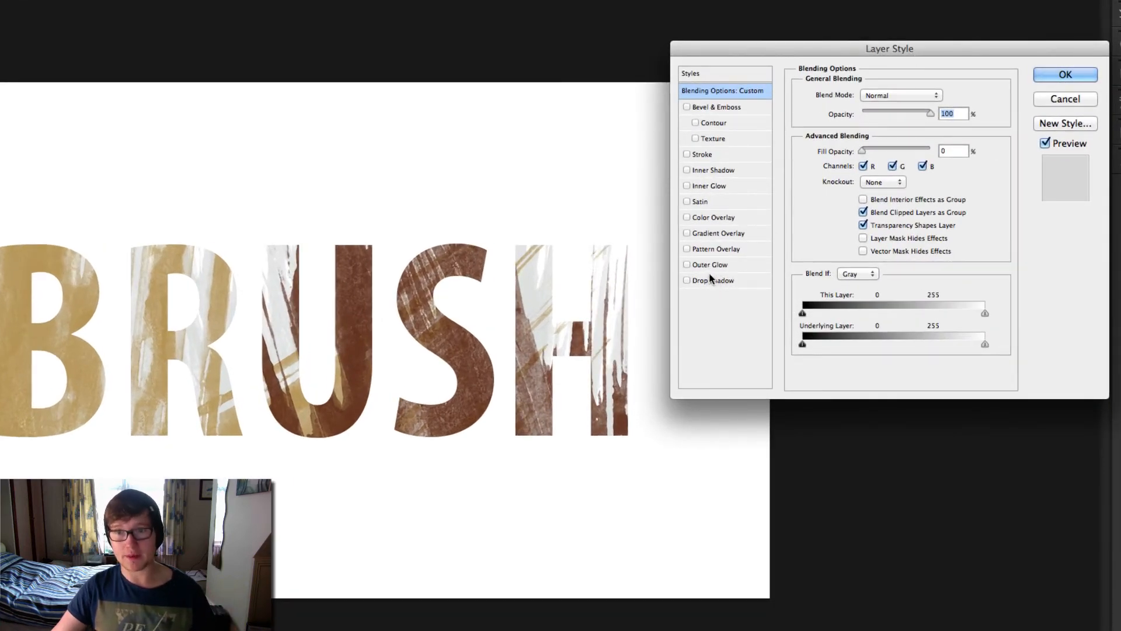
# Apply a Multiply drop shadow at 75% opacity, 2 px distance, and confirm with OK.
pyautogui.click(687, 279)
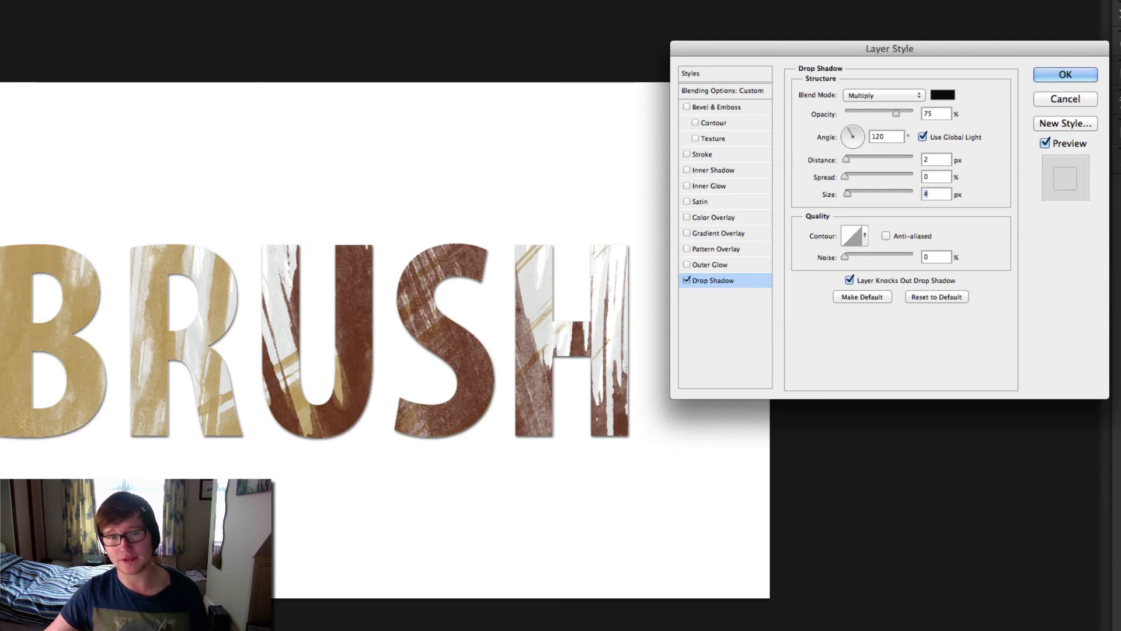
pyautogui.click(1065, 75)
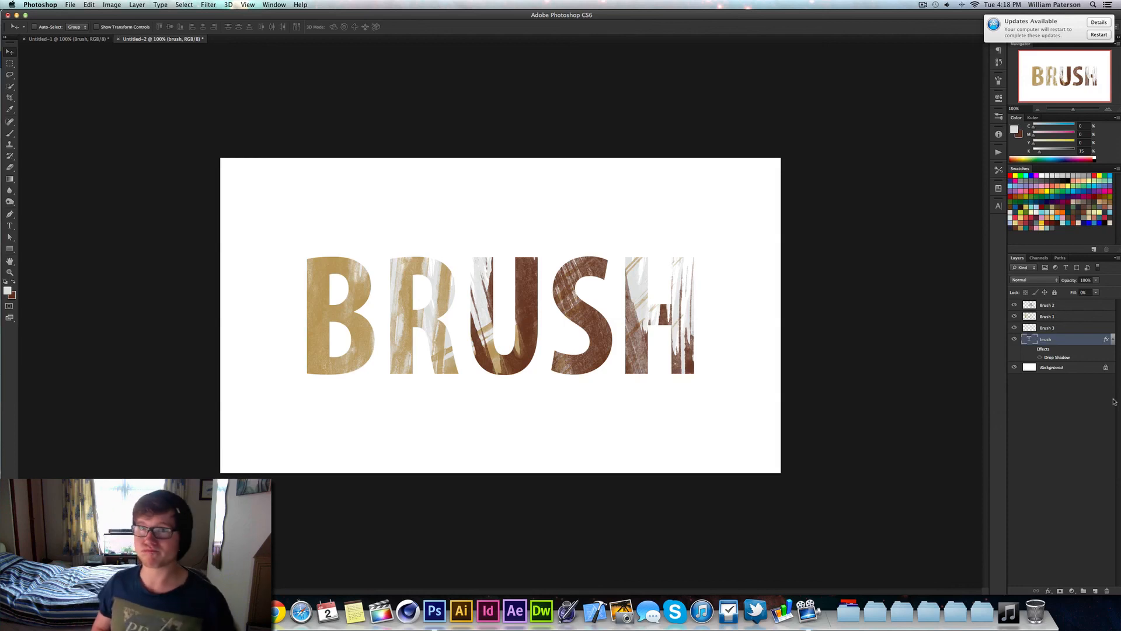
pyautogui.press('cmd')
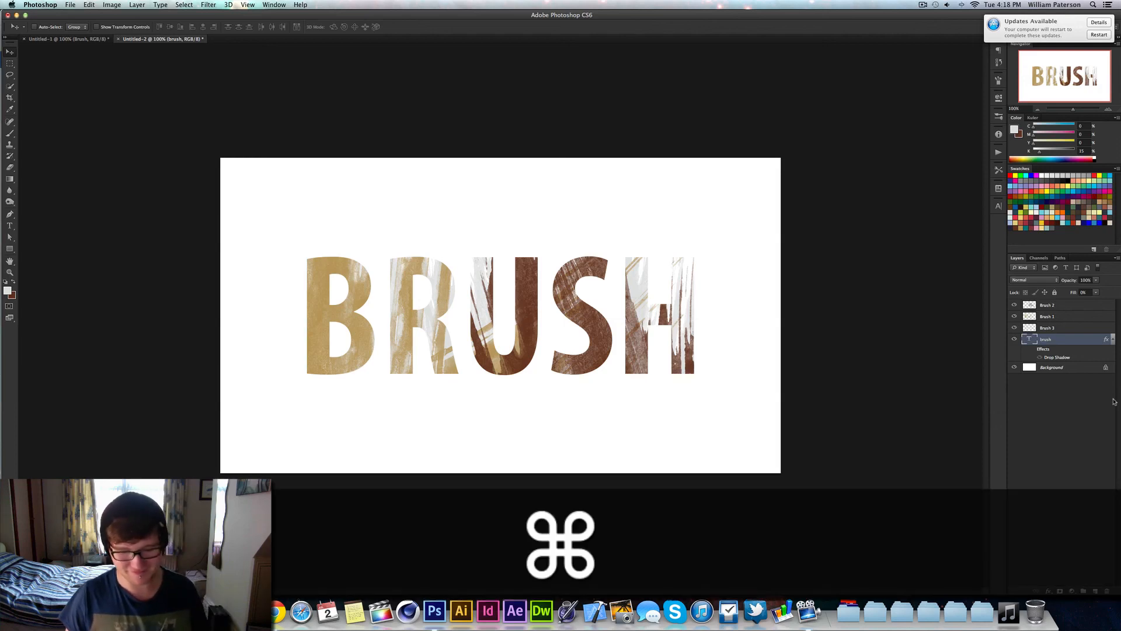